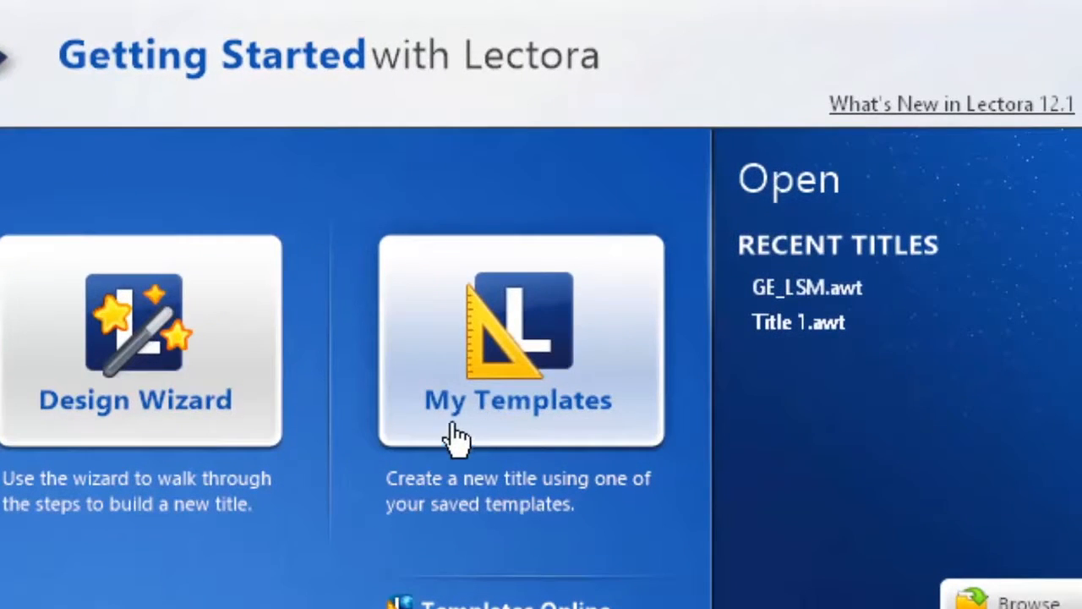
{"action": "mouse_move", "coordinate": [460, 426]}
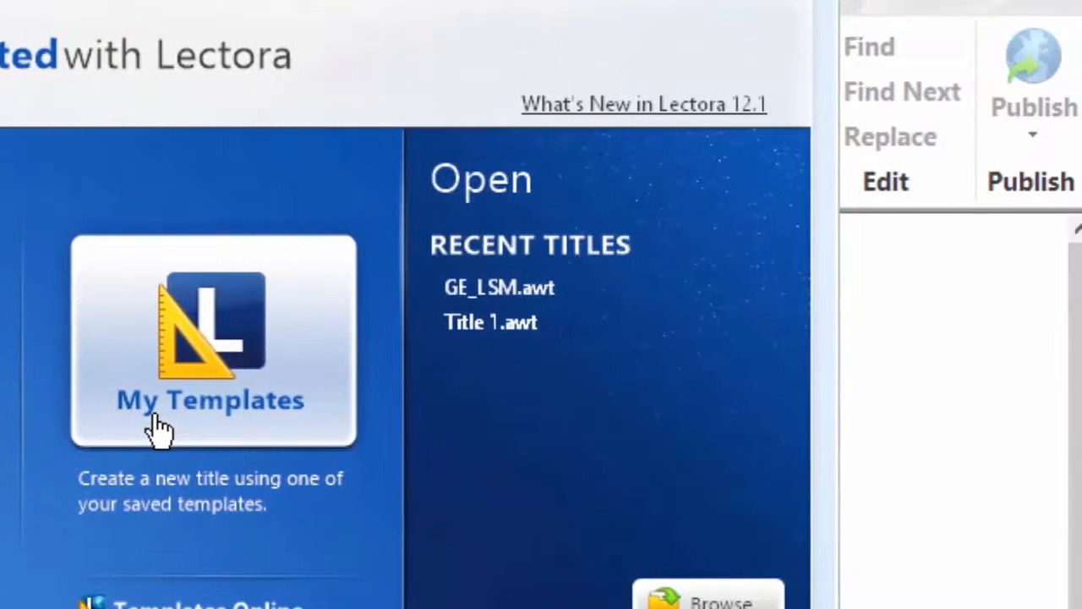
{"action": "mouse_move", "coordinate": [196, 426]}
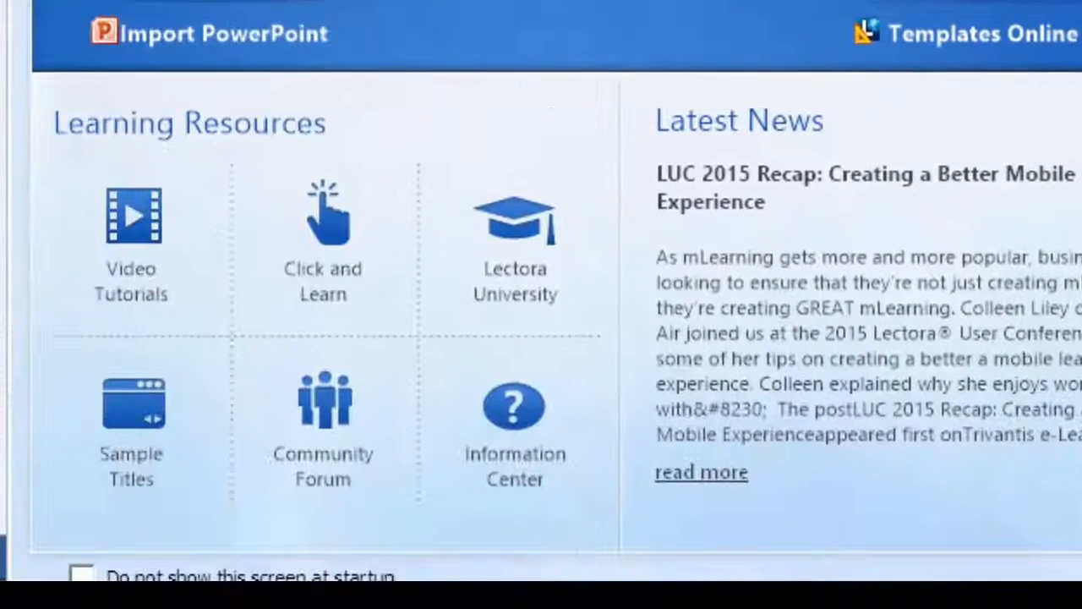
{"action": "mouse_move", "coordinate": [237, 135]}
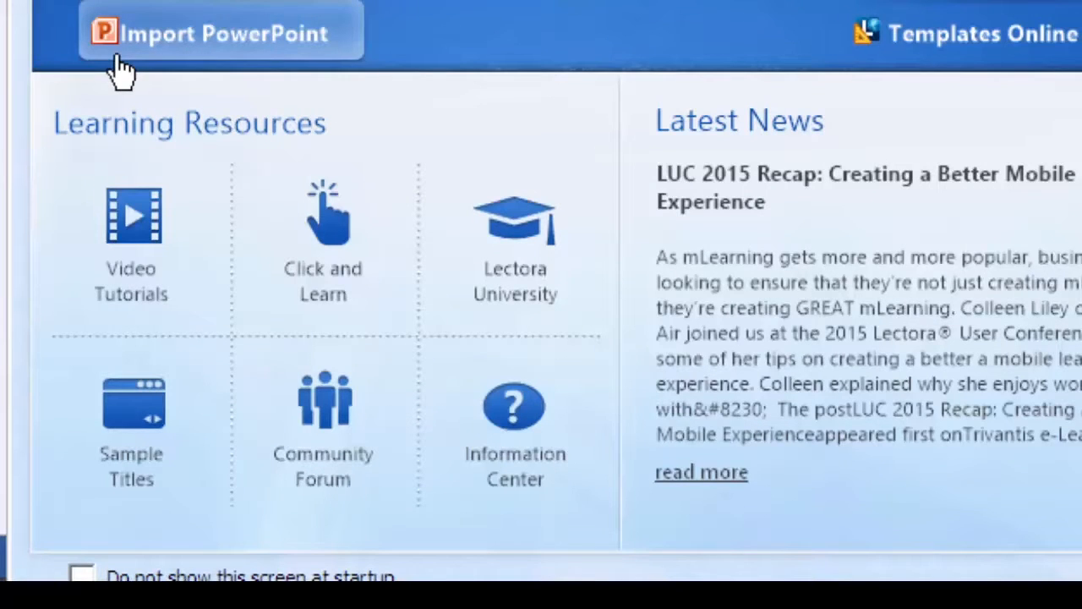
{"action": "mouse_move", "coordinate": [24, 93]}
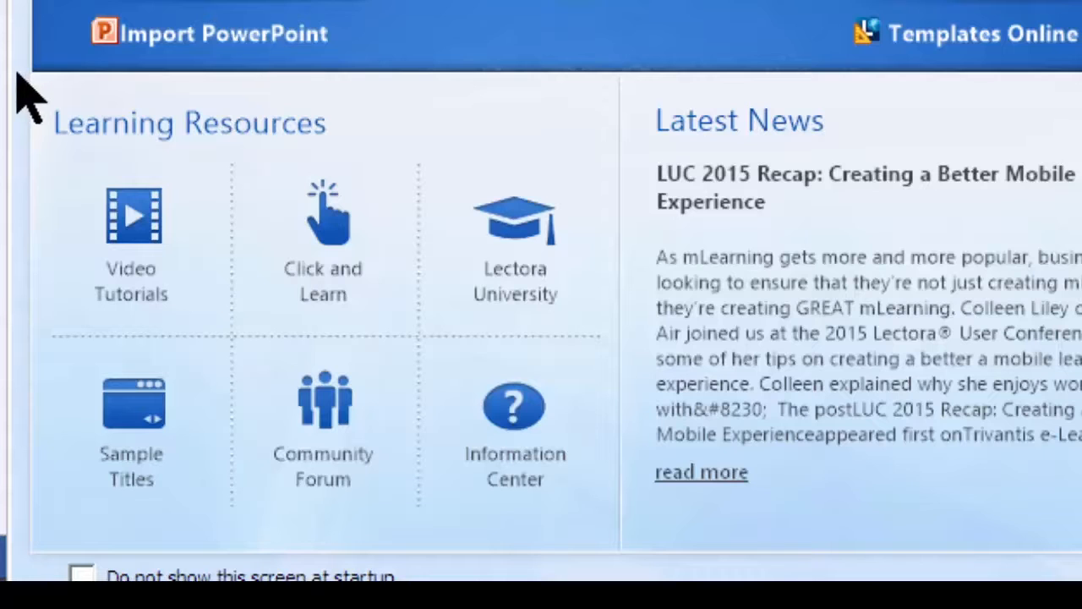
{"action": "mouse_move", "coordinate": [57, 172]}
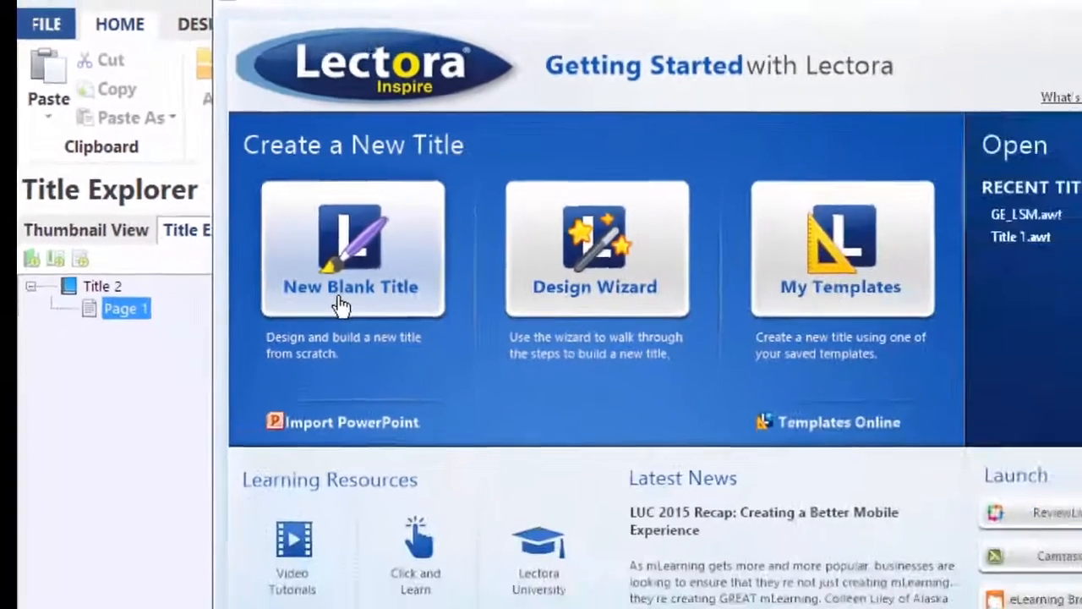
- Create a new blank title from the Getting Started screen
{"action": "left_click", "coordinate": [352, 250]}
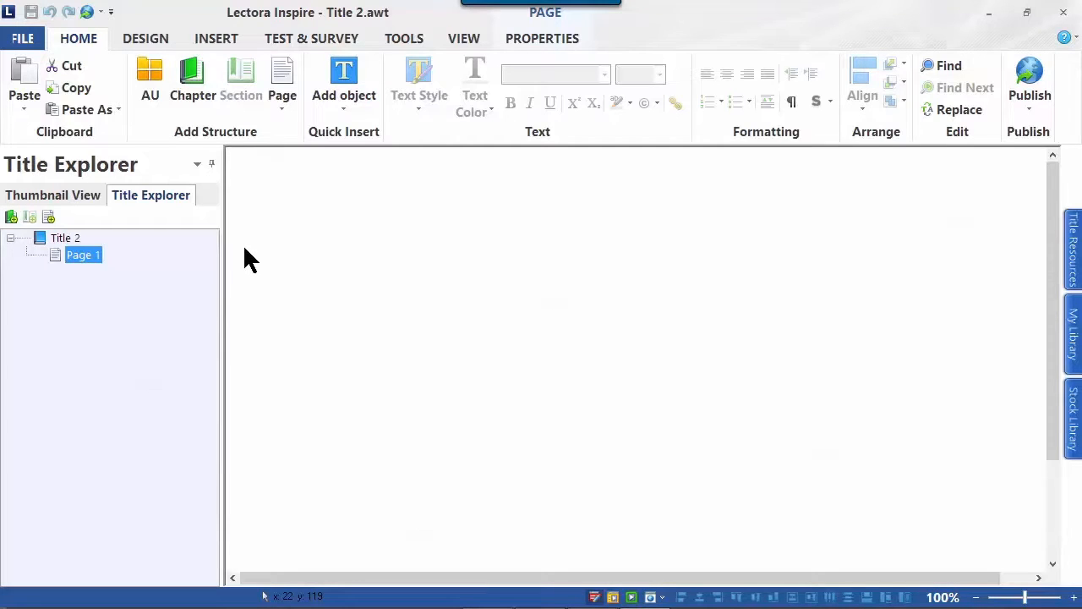
{"action": "mouse_move", "coordinate": [248, 264]}
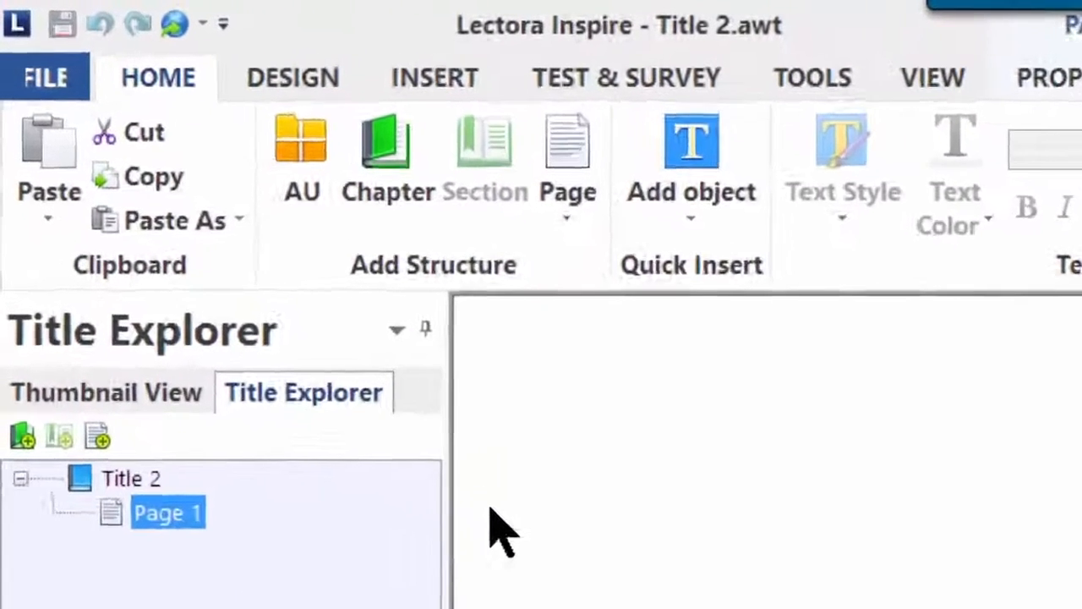
{"action": "left_click", "coordinate": [44, 78]}
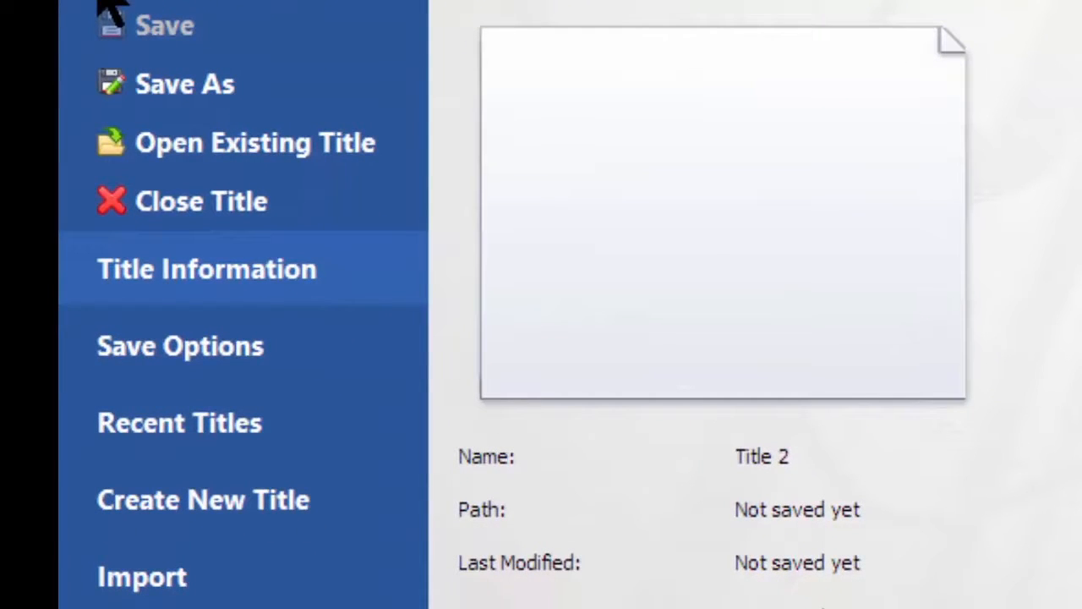
{"action": "mouse_move", "coordinate": [135, 34]}
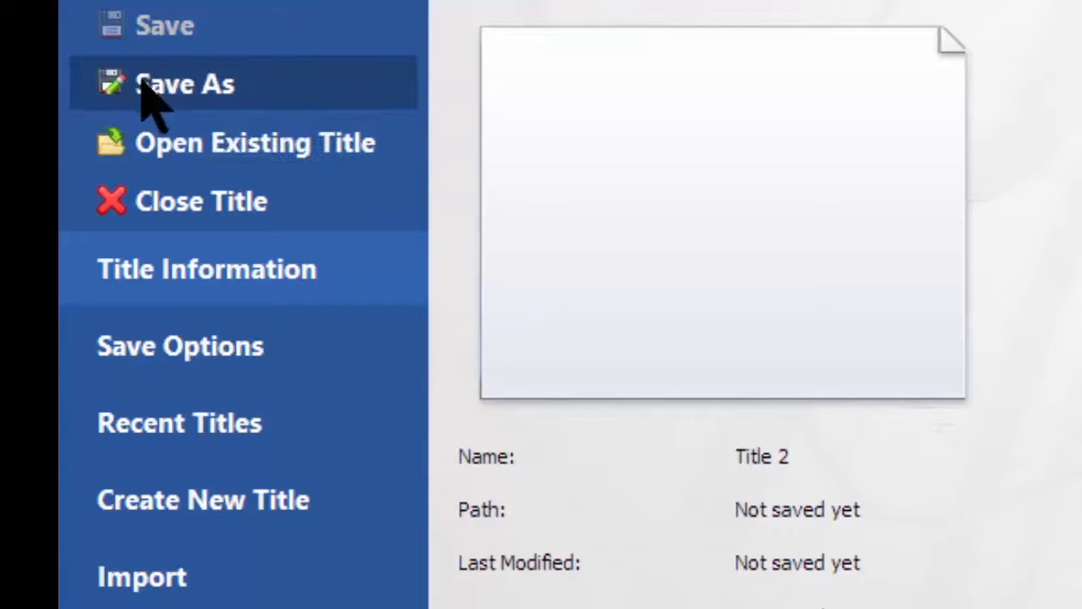
{"action": "mouse_move", "coordinate": [203, 372]}
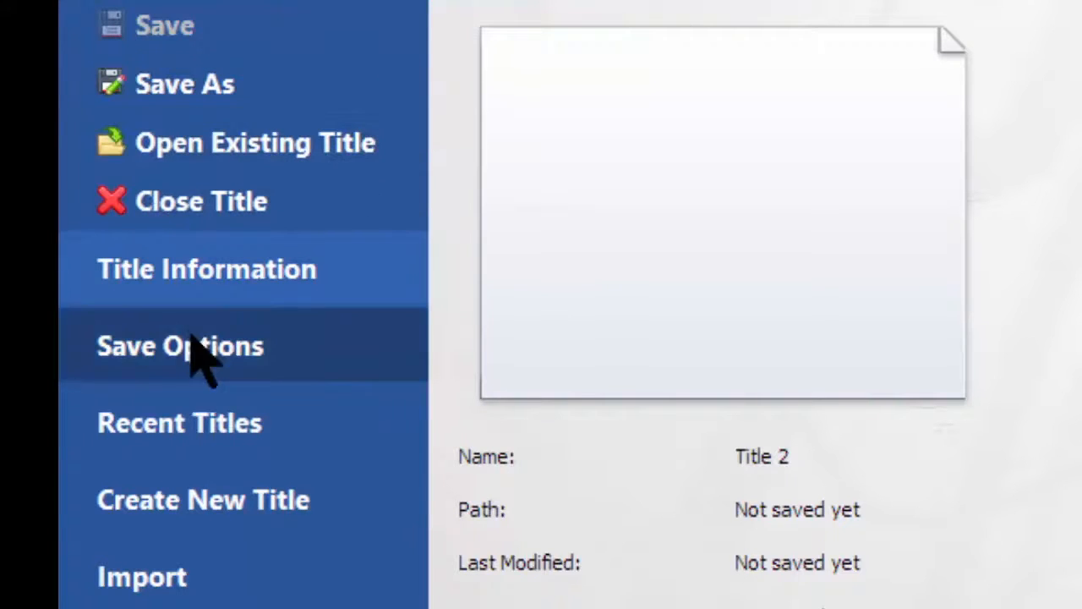
{"action": "left_click", "coordinate": [203, 499]}
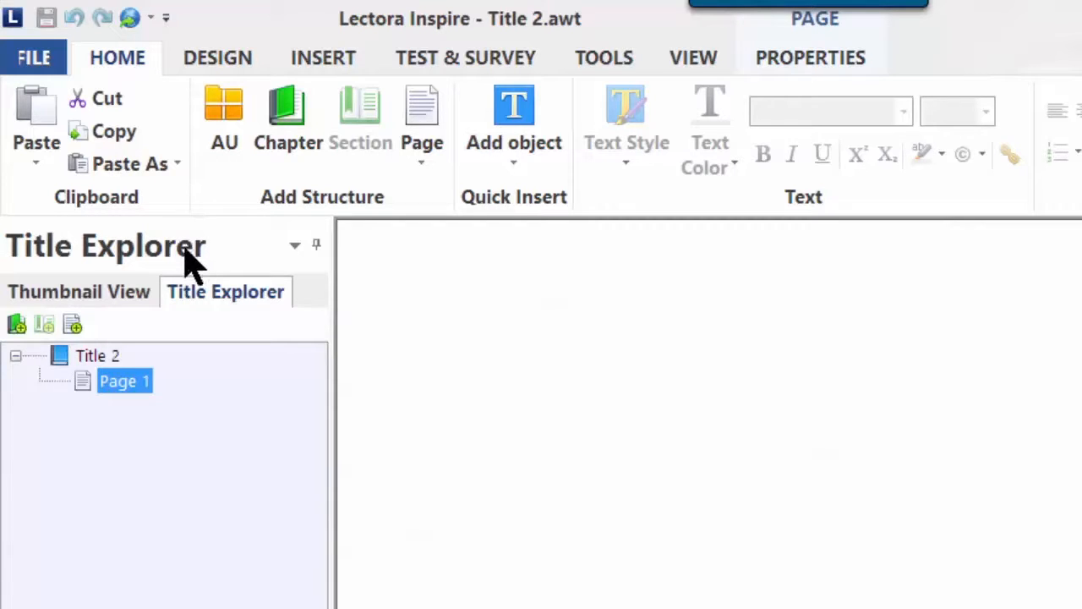
{"action": "mouse_move", "coordinate": [202, 301]}
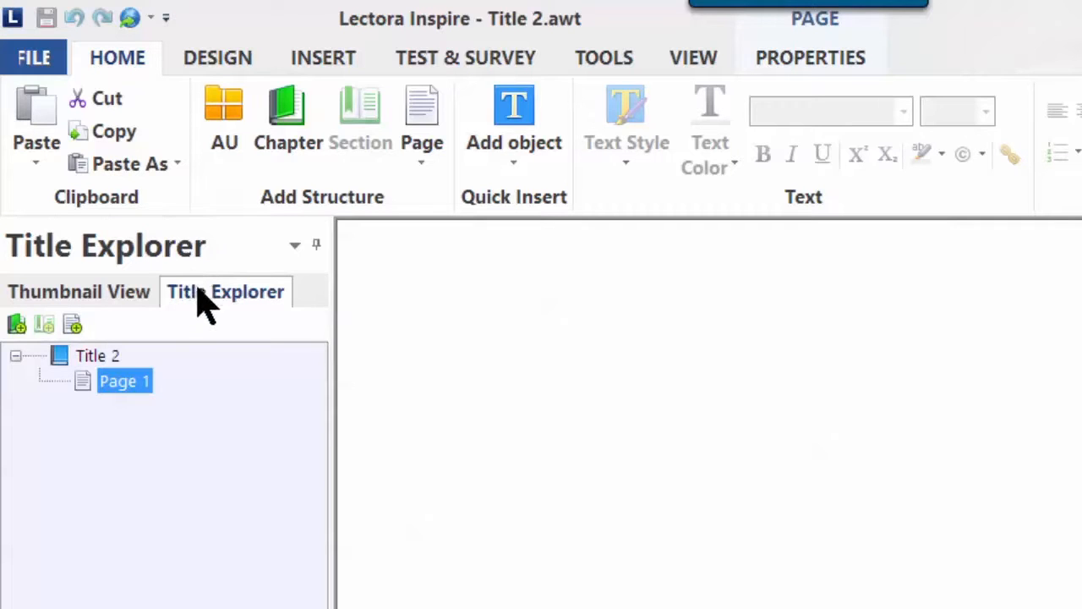
{"action": "mouse_move", "coordinate": [135, 329]}
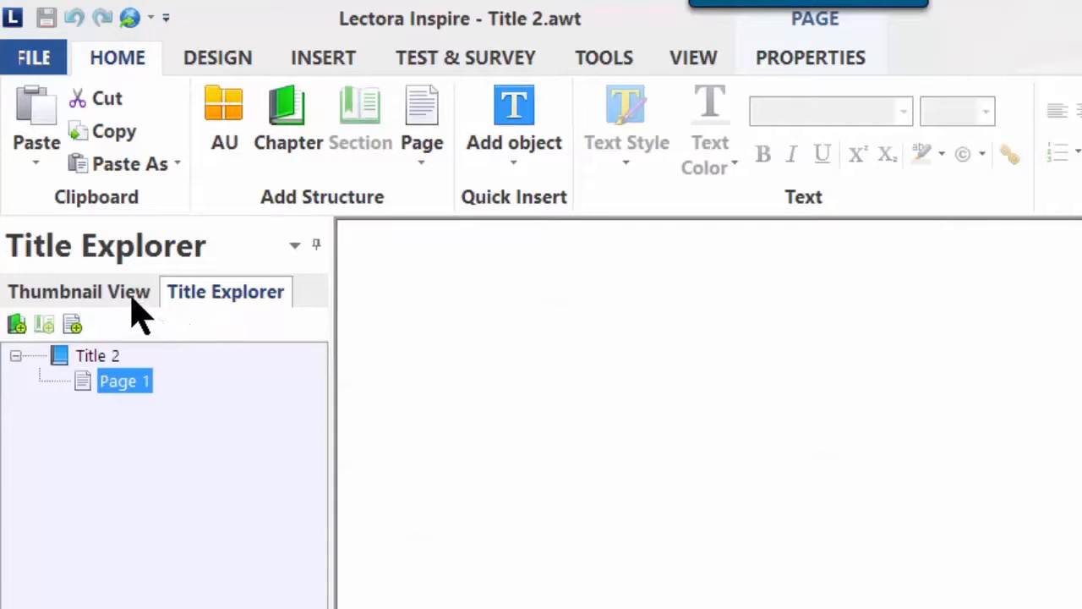
- Switch the left panel to Thumbnail View of the title's pages
{"action": "left_click", "coordinate": [78, 291]}
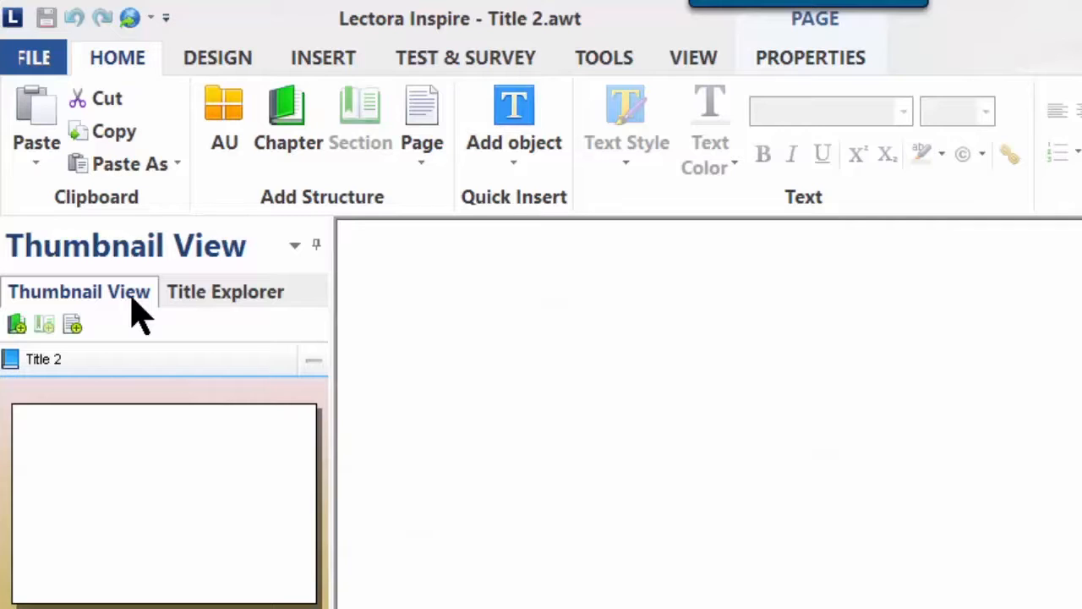
{"action": "mouse_move", "coordinate": [129, 332]}
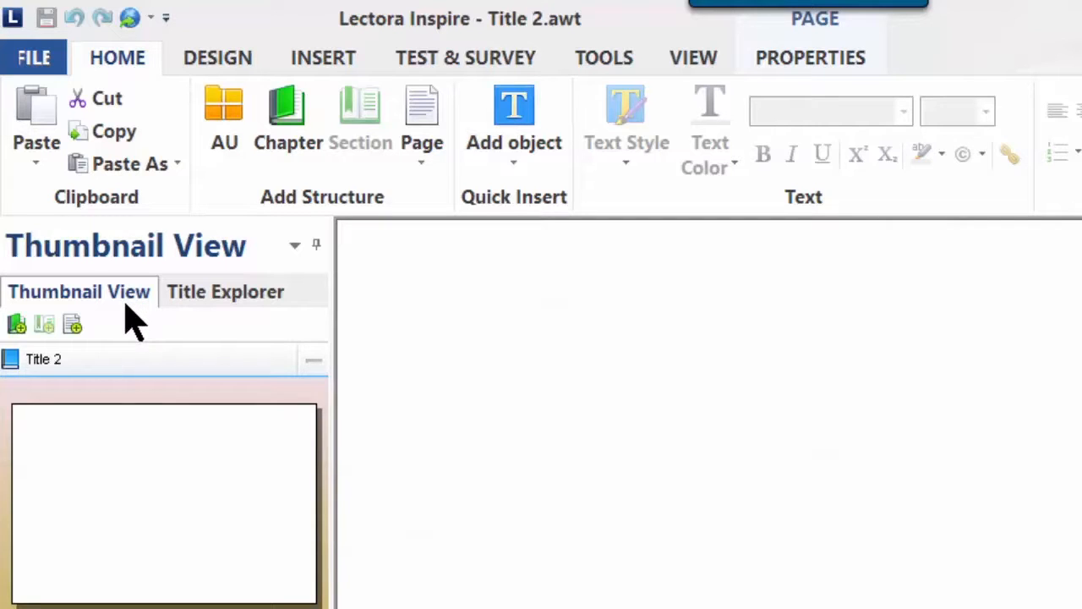
{"action": "mouse_move", "coordinate": [88, 135]}
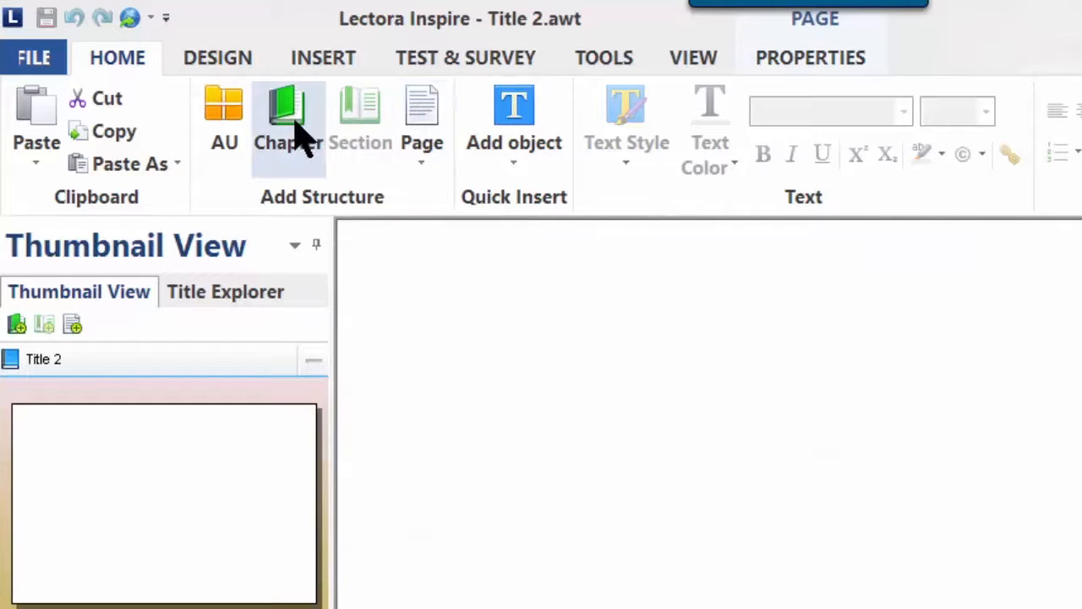
- Add Chapter 1 to the title and return the panel to the outline tree
{"action": "left_click", "coordinate": [287, 115]}
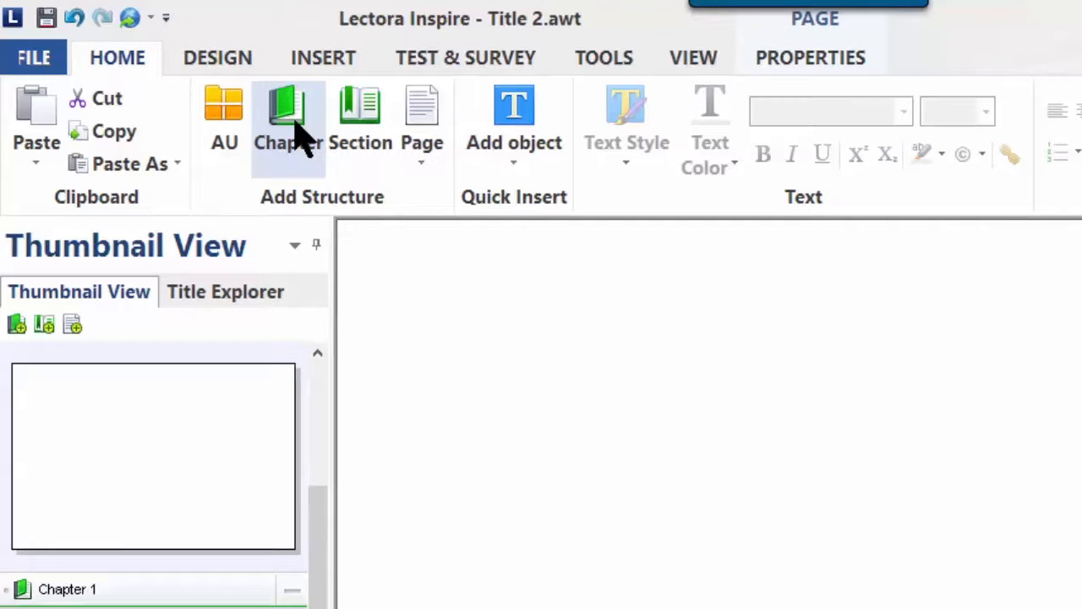
{"action": "mouse_move", "coordinate": [230, 308]}
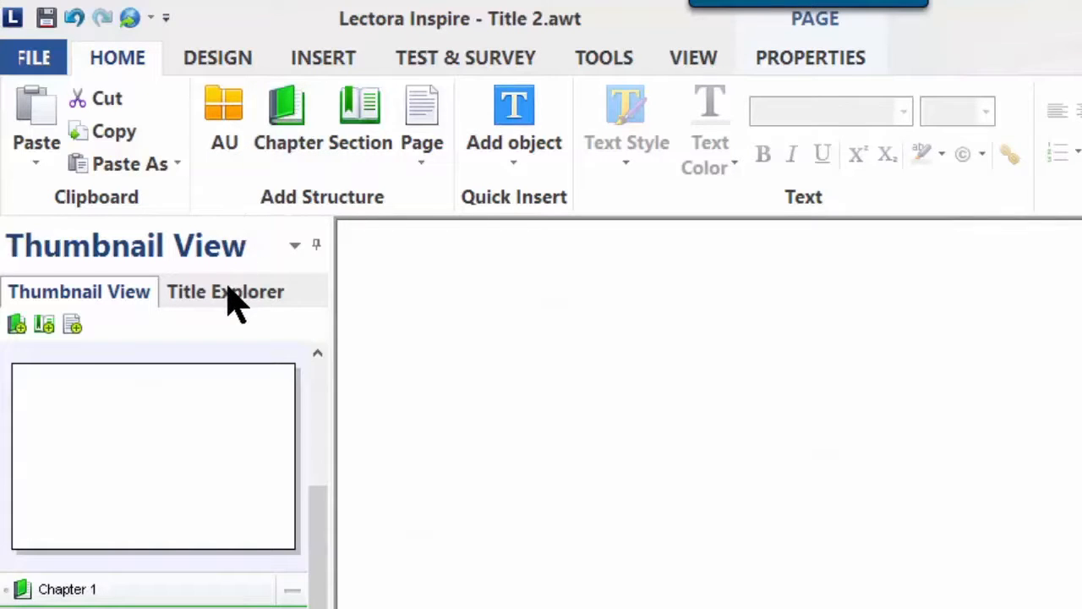
{"action": "left_click", "coordinate": [226, 291]}
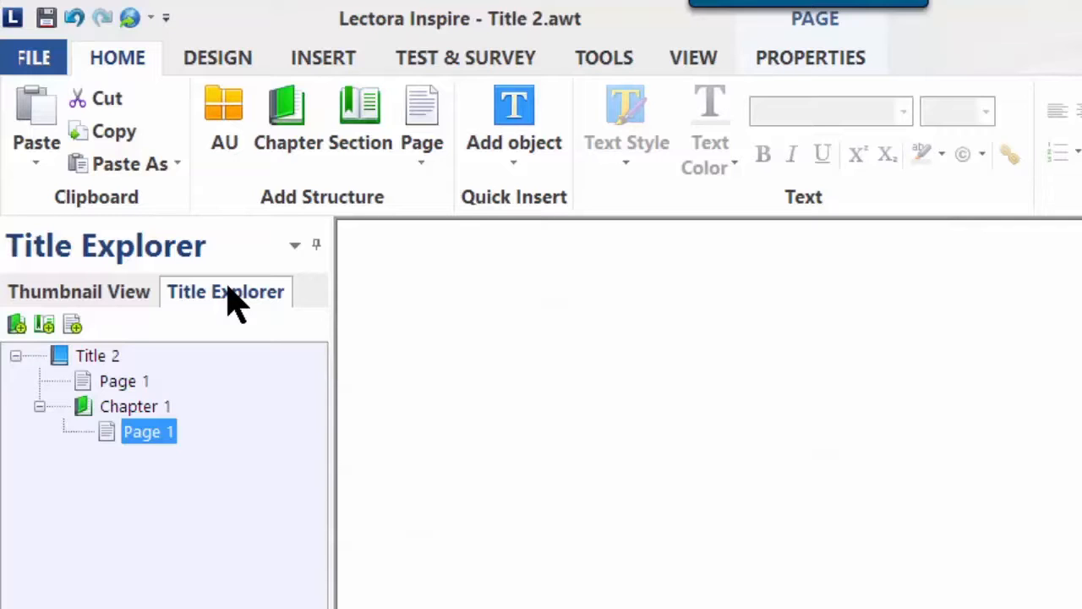
{"action": "mouse_move", "coordinate": [164, 358]}
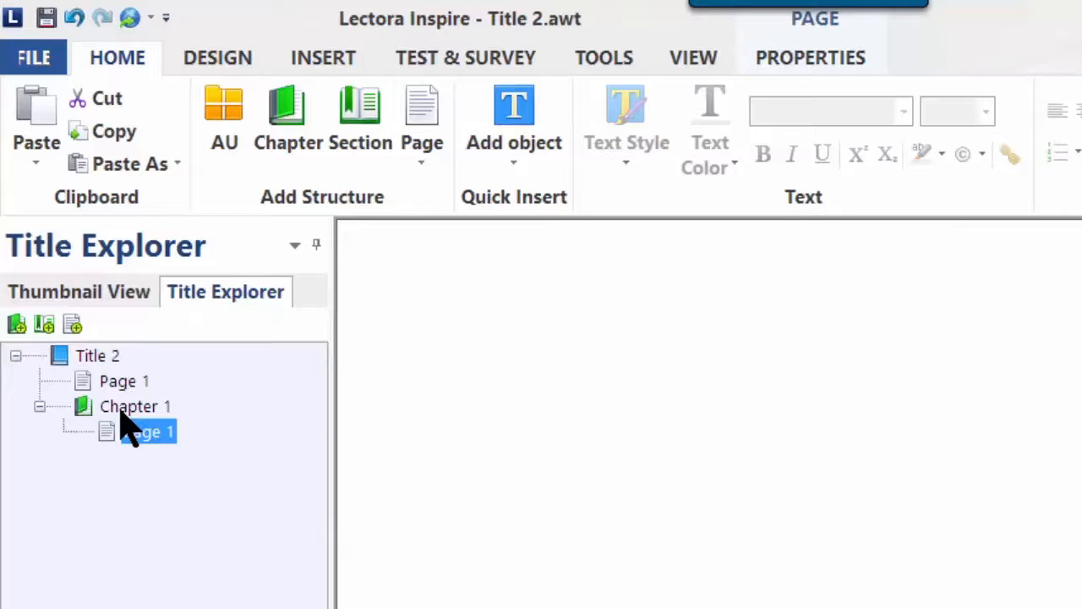
- Begin renaming Chapter 1 to Intro, entering 'Int' so far
{"action": "left_click", "coordinate": [135, 406]}
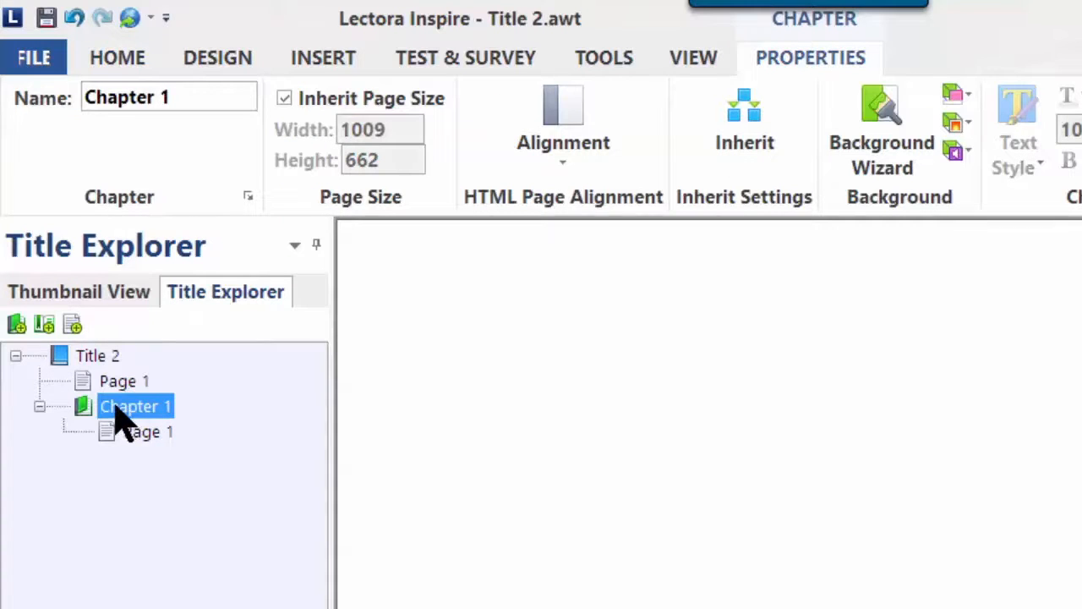
{"action": "double_click", "coordinate": [135, 405]}
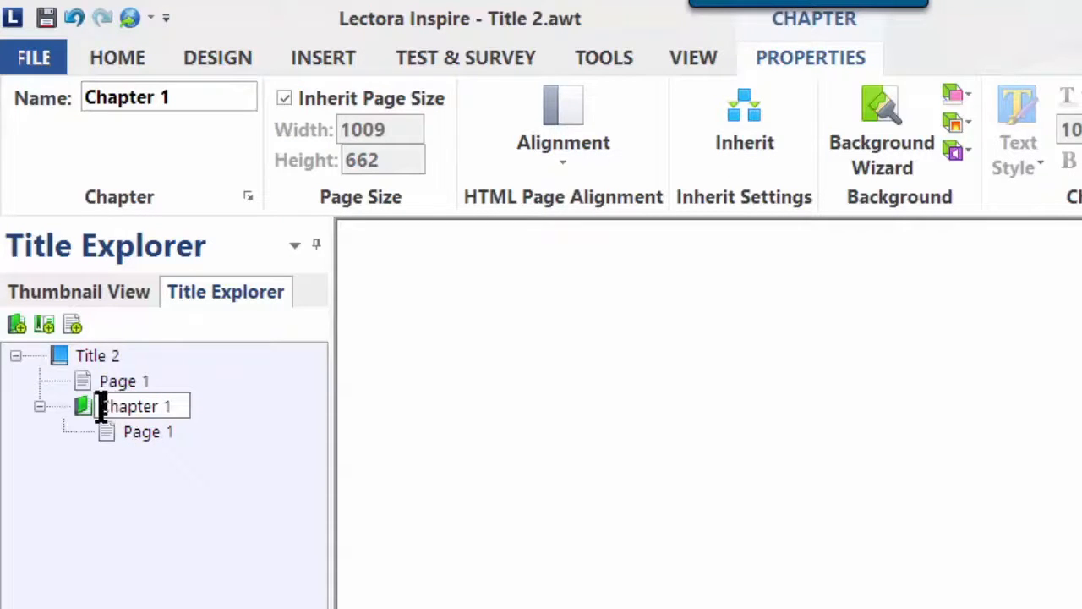
{"action": "double_click", "coordinate": [135, 405]}
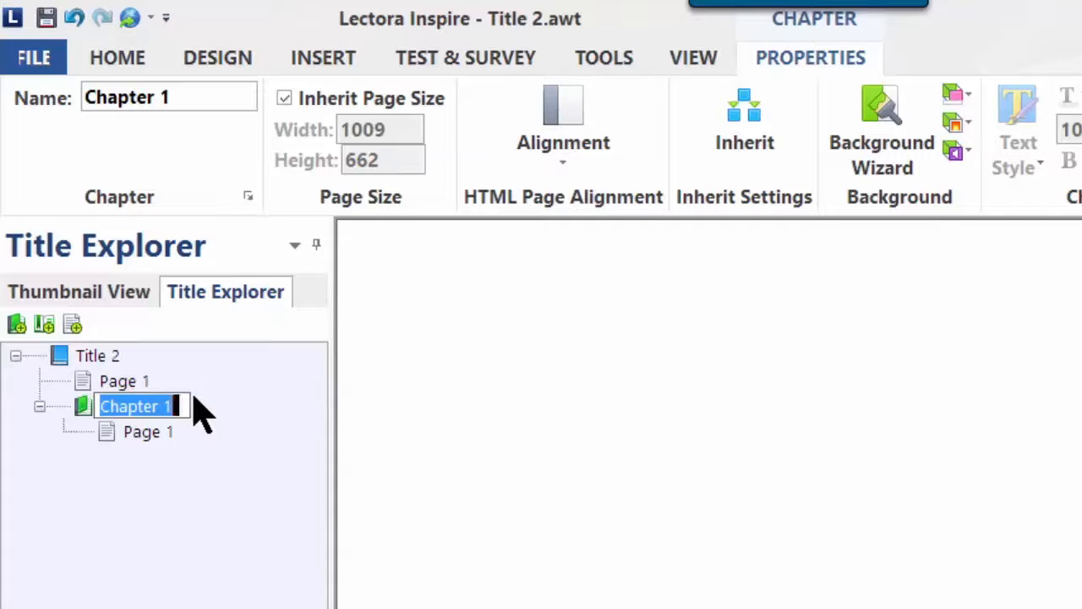
{"action": "type", "text": "Intro"}
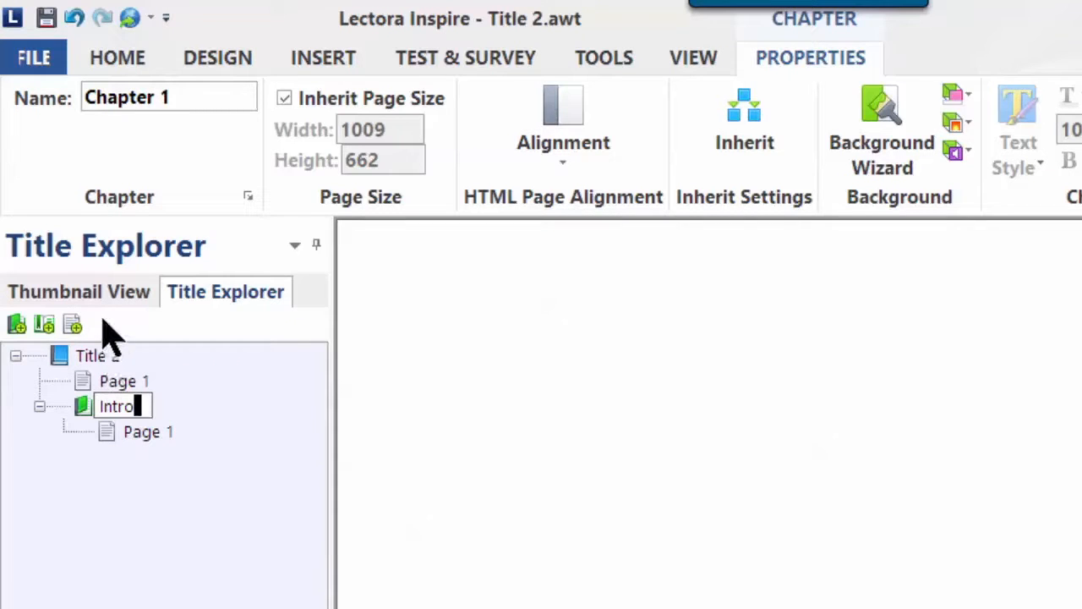
- Add two pages to Intro and rename Page 2 to L01P01
{"action": "left_click", "coordinate": [71, 325]}
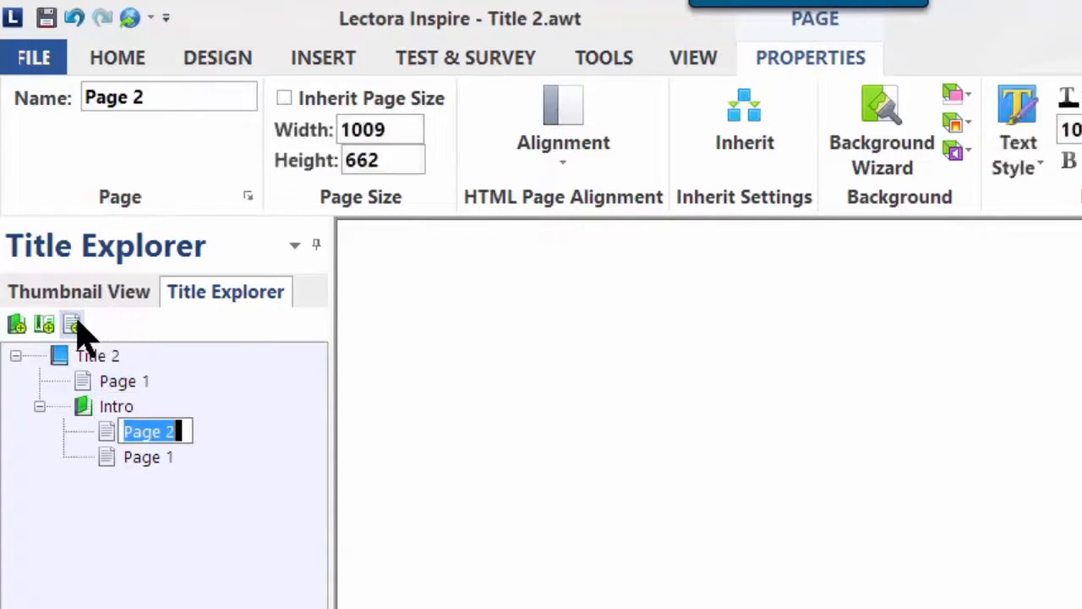
{"action": "left_click", "coordinate": [71, 321]}
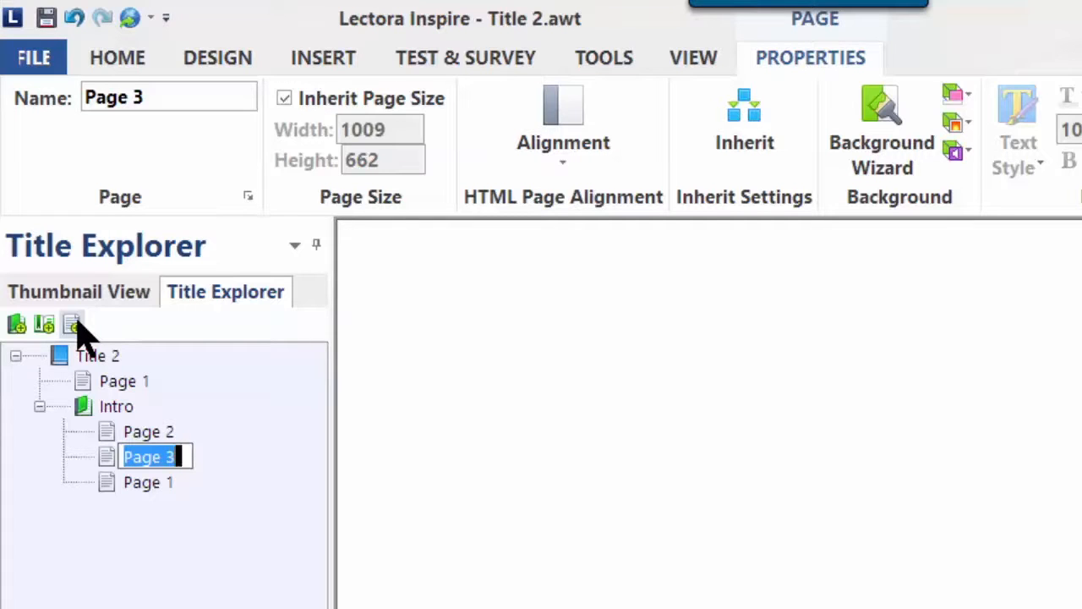
{"action": "mouse_move", "coordinate": [139, 447]}
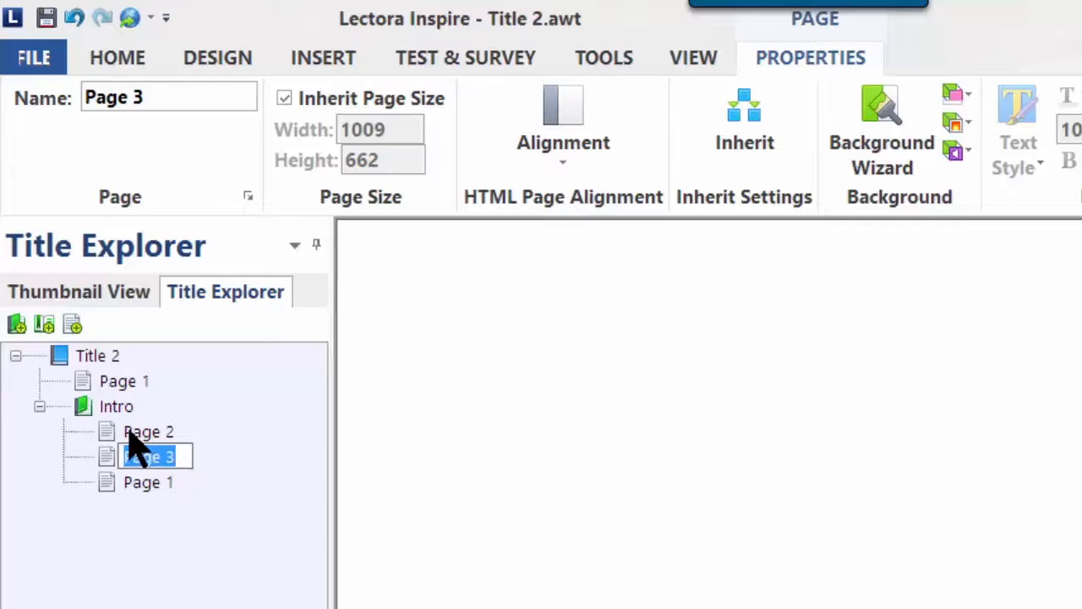
{"action": "left_click", "coordinate": [149, 431]}
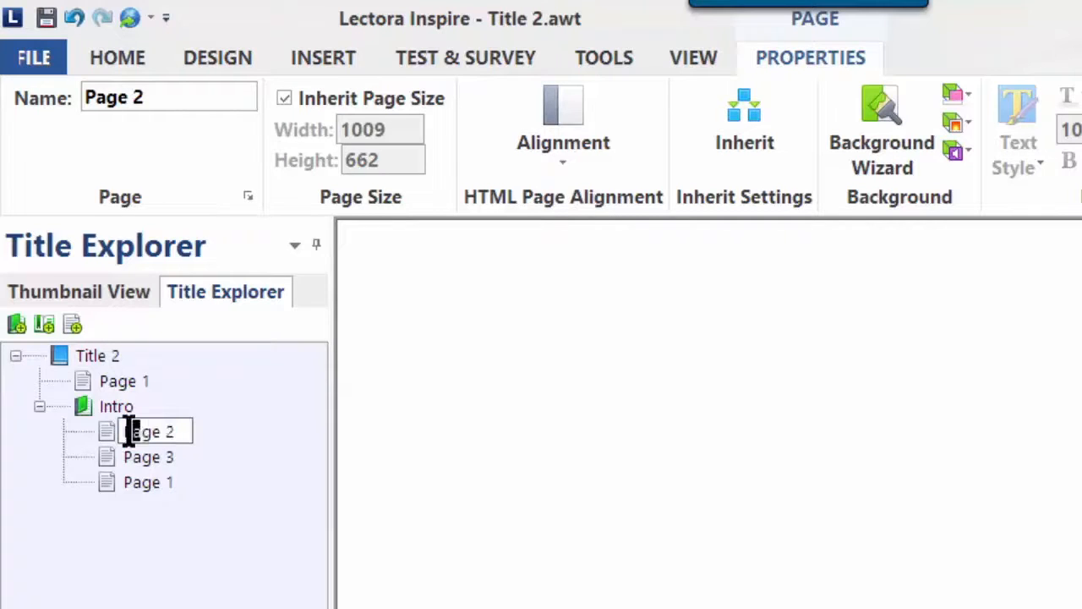
{"action": "double_click", "coordinate": [150, 431]}
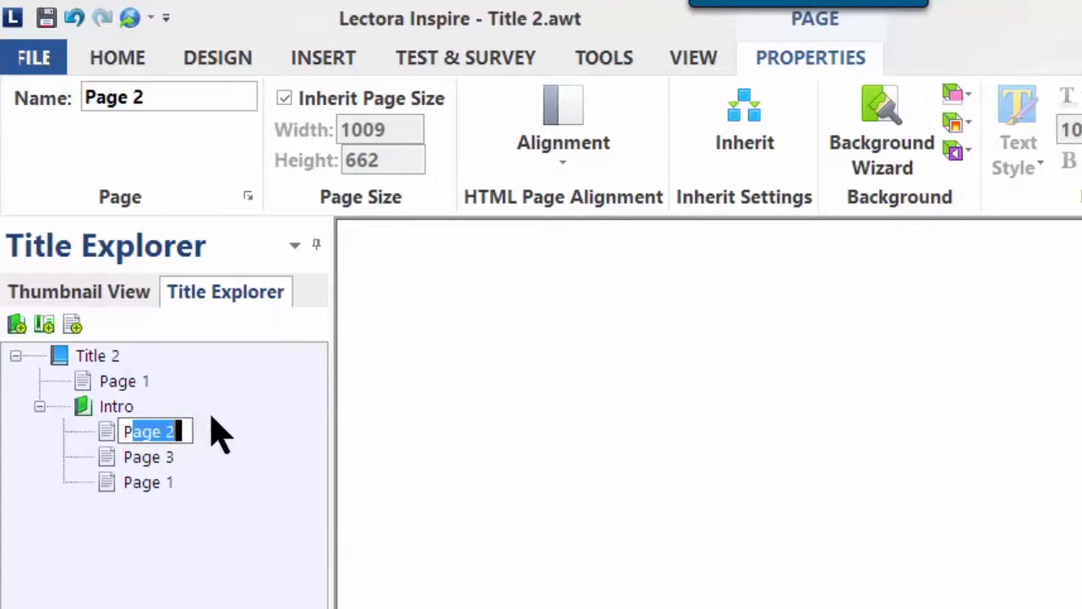
{"action": "key", "text": "Delete"}
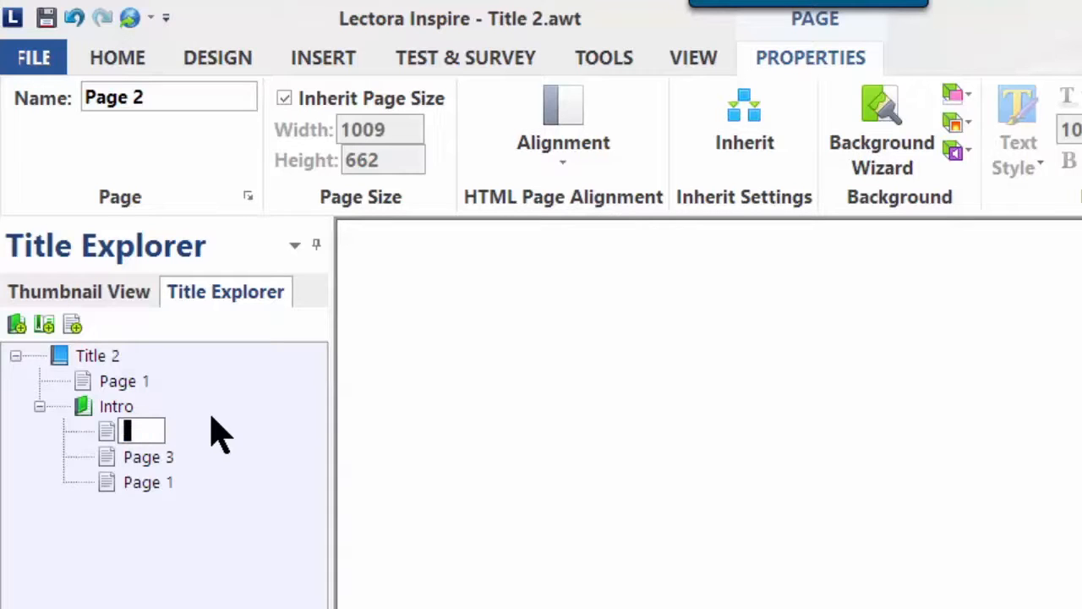
{"action": "type", "text": "L01"}
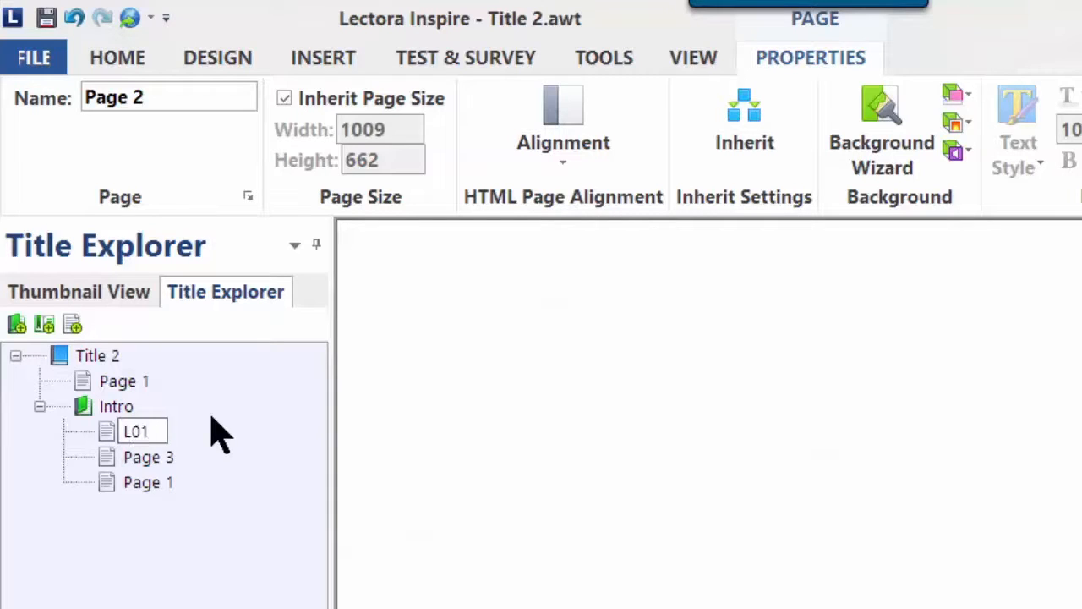
{"action": "type", "text": "P01"}
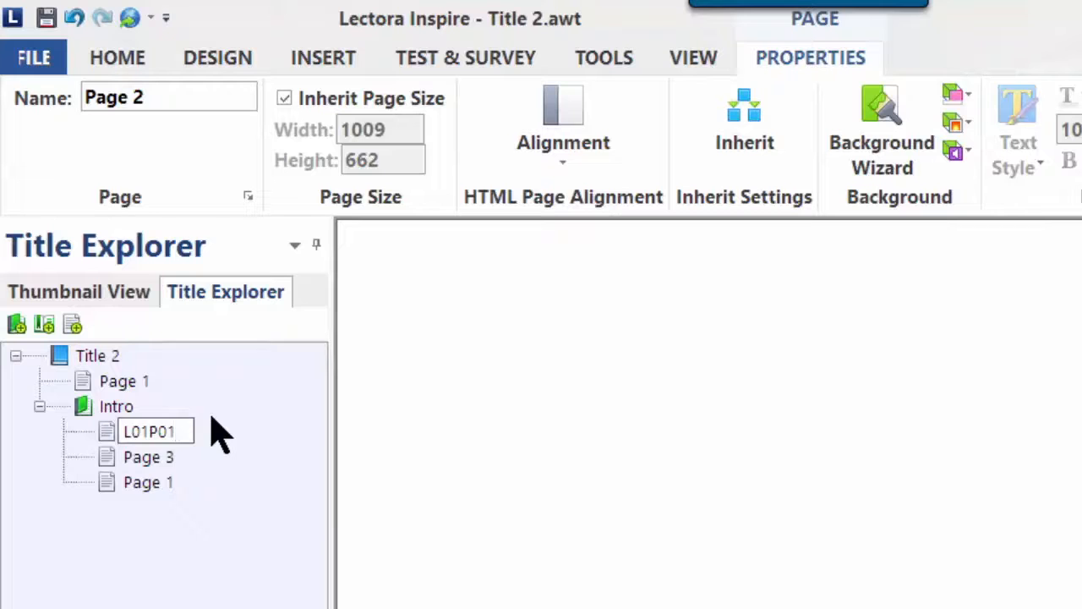
- Rename Page 3 to L01P02 and start naming the last page 'L01P'
{"action": "left_click", "coordinate": [149, 456]}
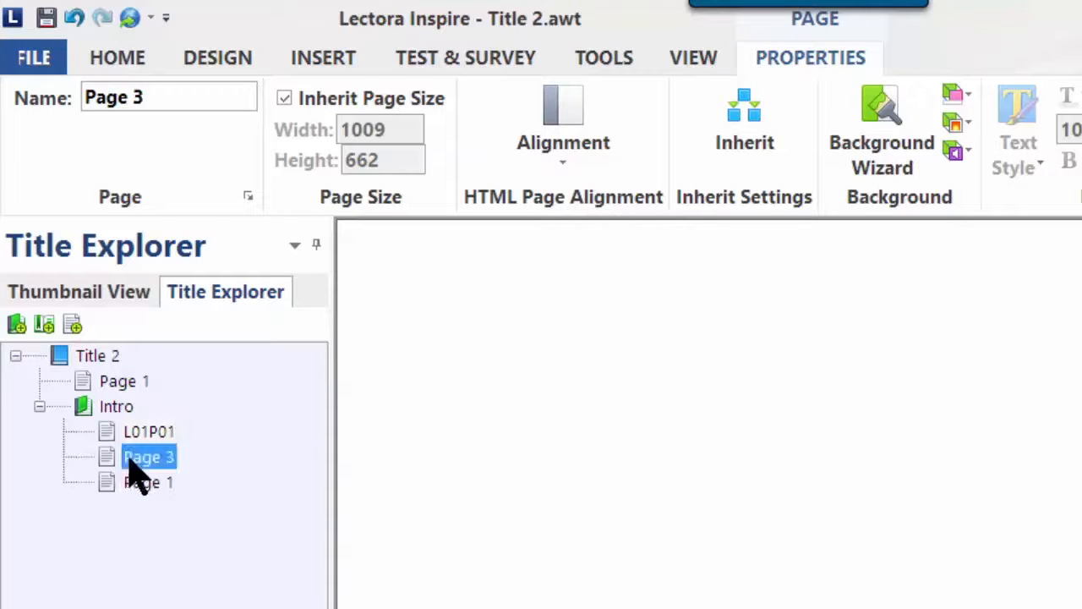
{"action": "double_click", "coordinate": [149, 456]}
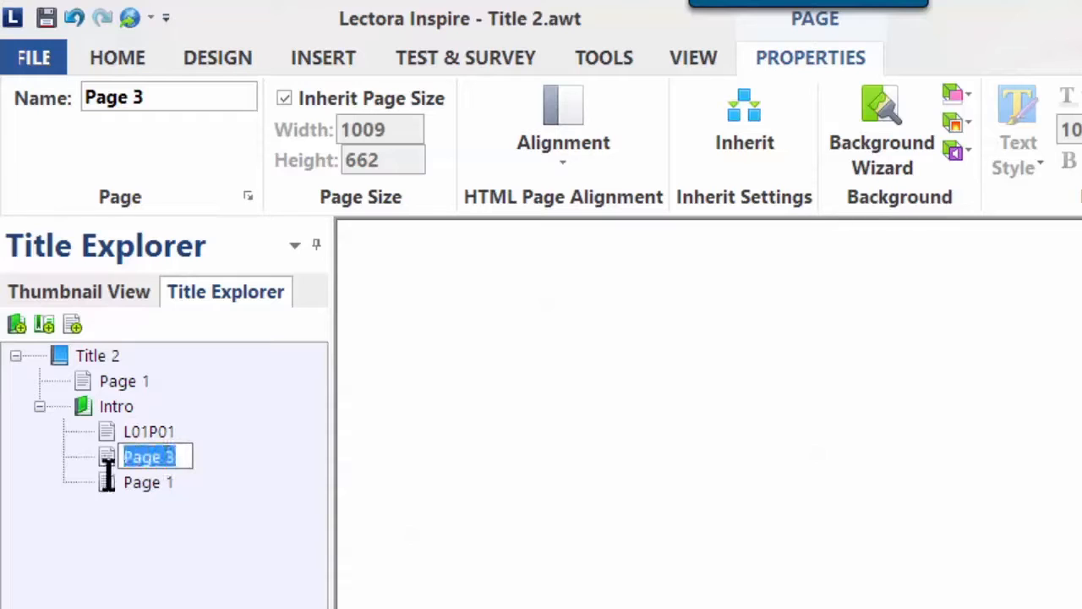
{"action": "type", "text": "L901"}
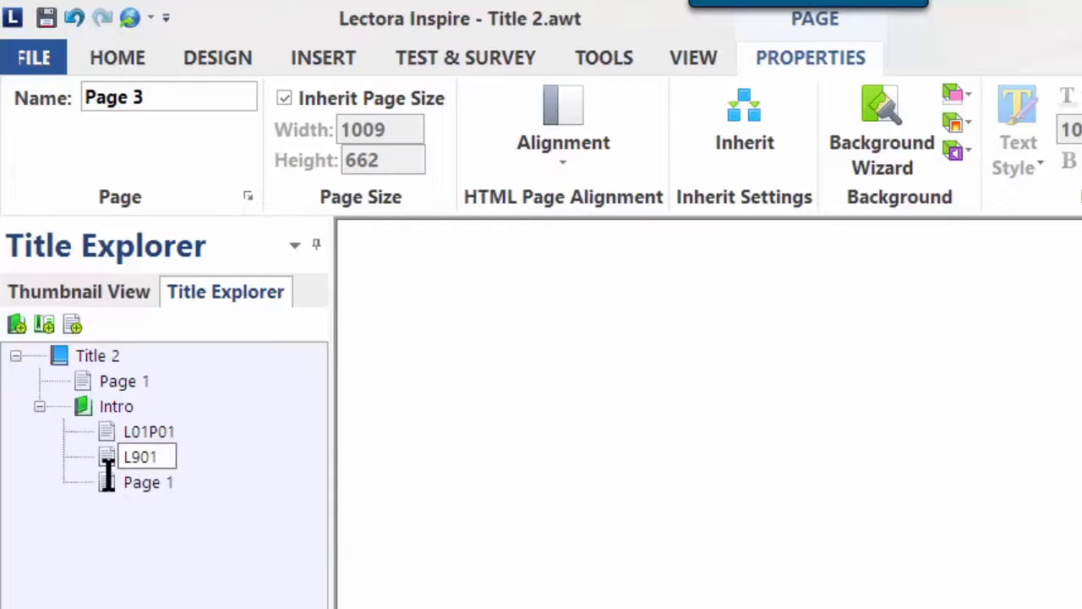
{"action": "key", "text": "BackSpace"}
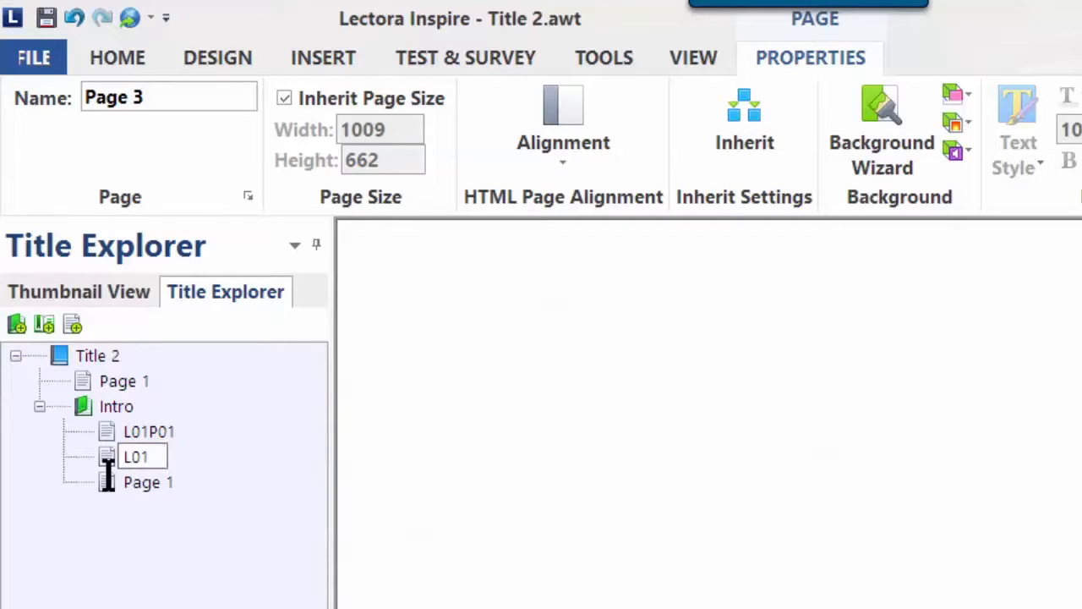
{"action": "type", "text": "L01P02"}
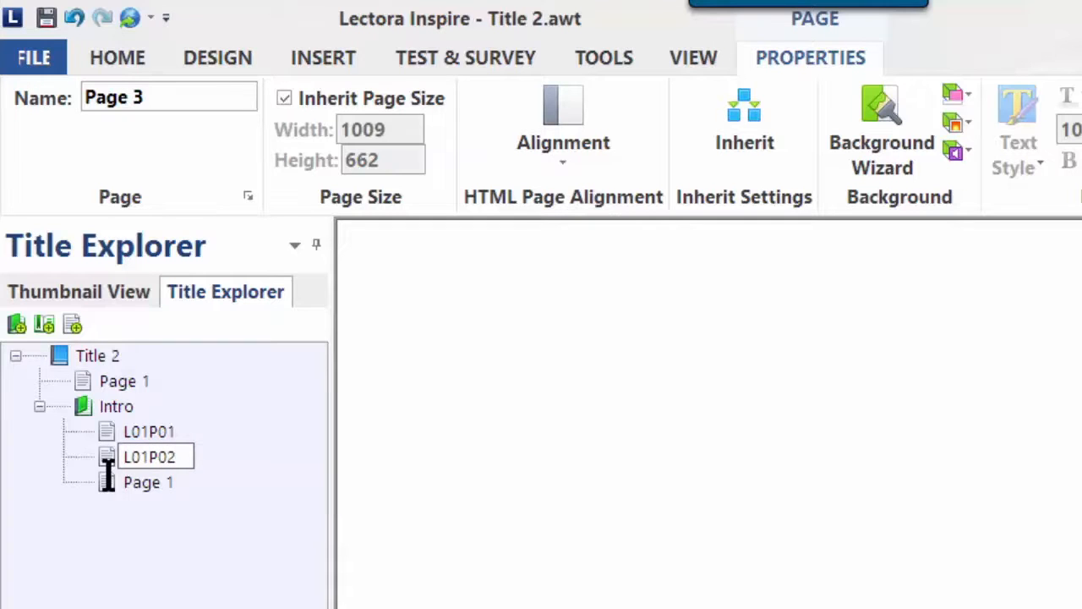
{"action": "left_click", "coordinate": [146, 481]}
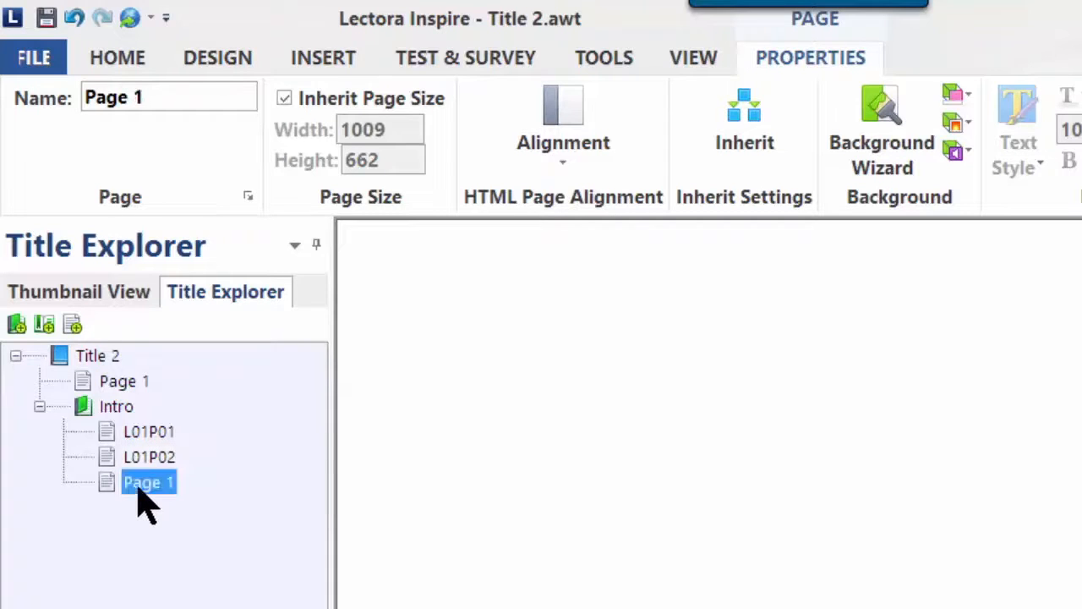
{"action": "type", "text": "L"}
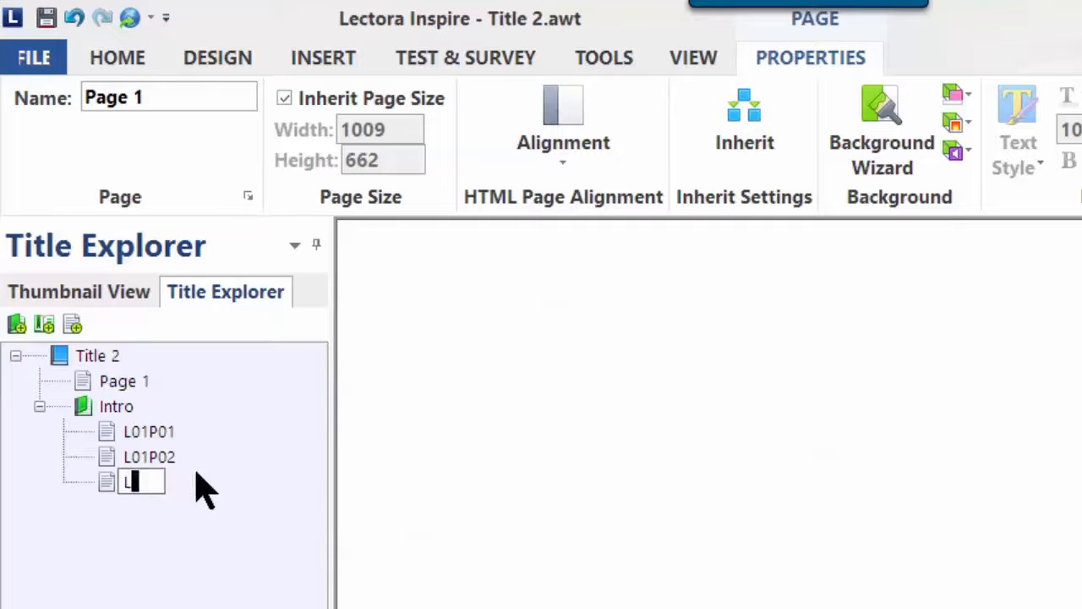
{"action": "type", "text": "01P03"}
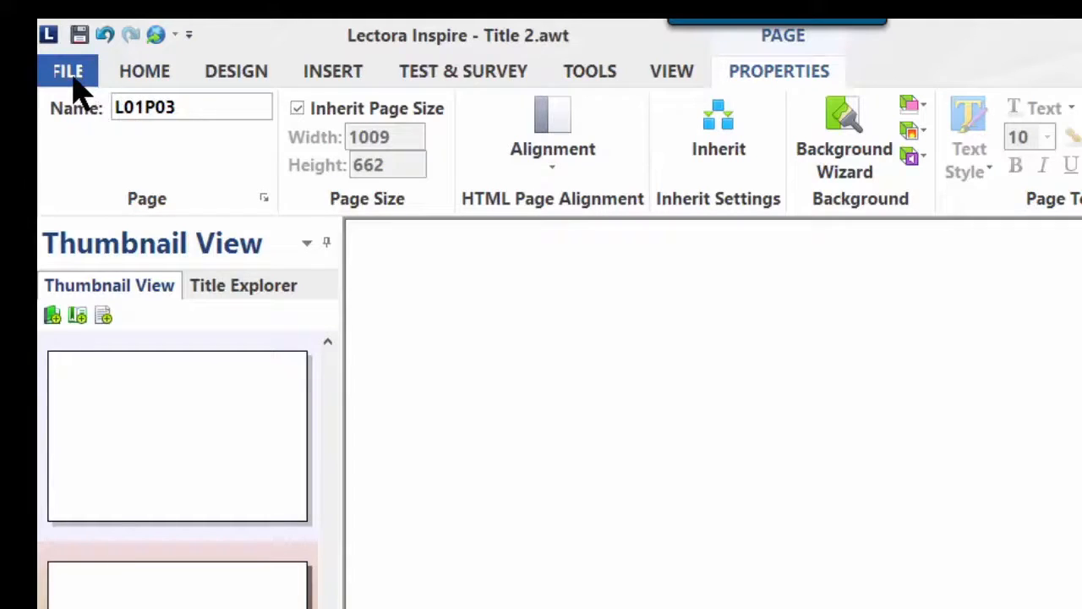
- Visit the File view, then the Home, Design and Insert ribbon tabs
{"action": "left_click", "coordinate": [61, 71]}
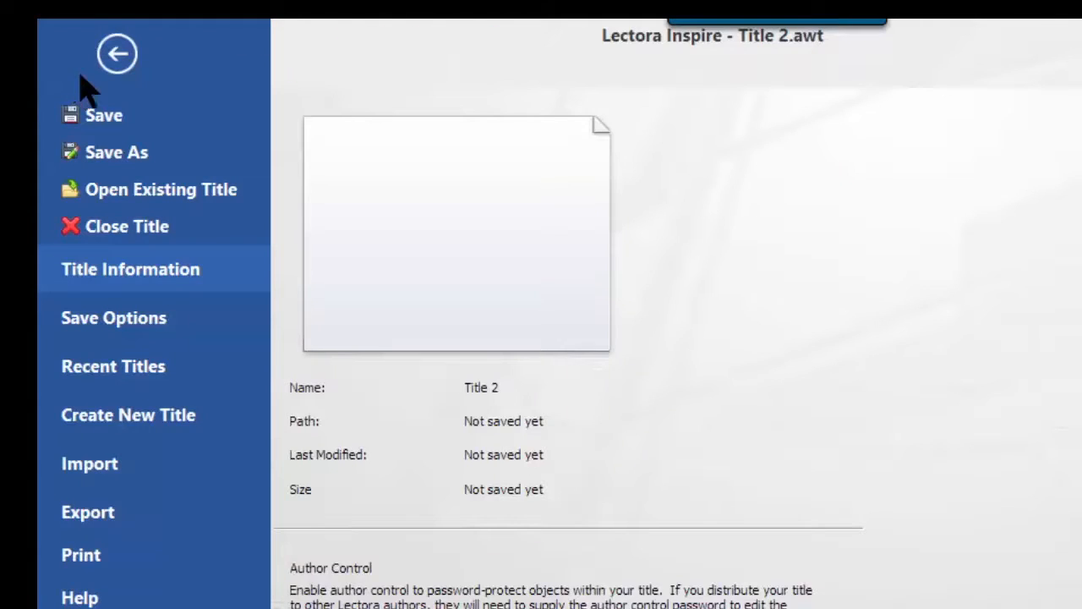
{"action": "left_click", "coordinate": [115, 53]}
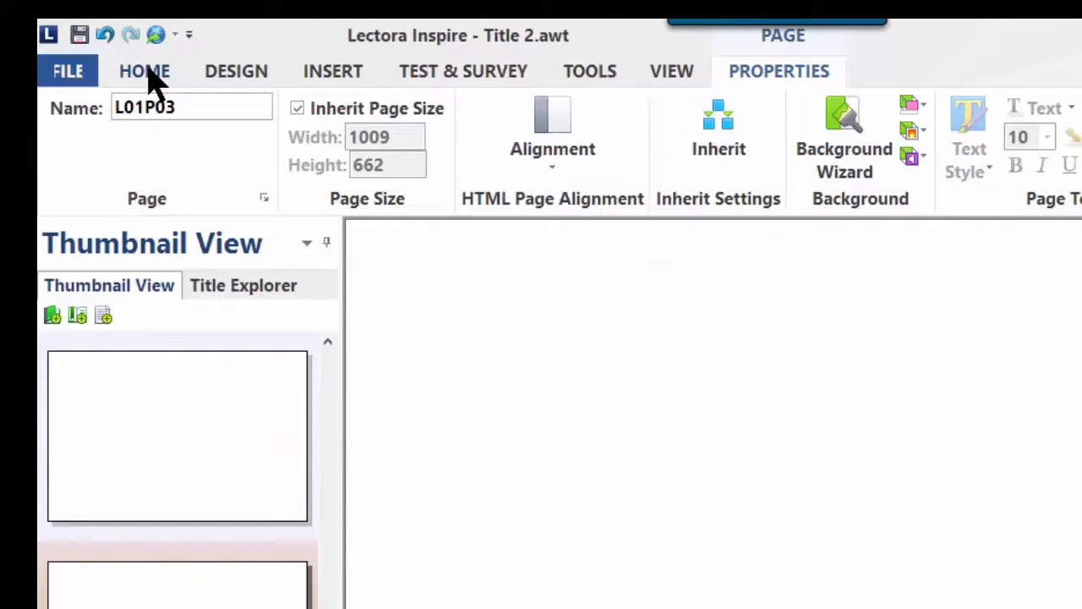
{"action": "left_click", "coordinate": [144, 71]}
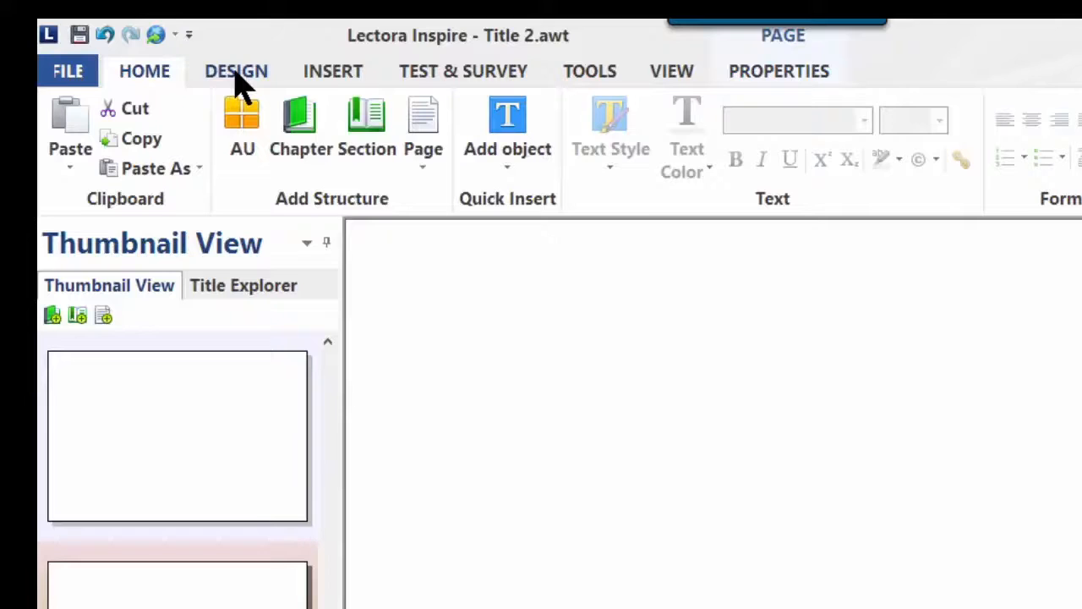
{"action": "left_click", "coordinate": [236, 71]}
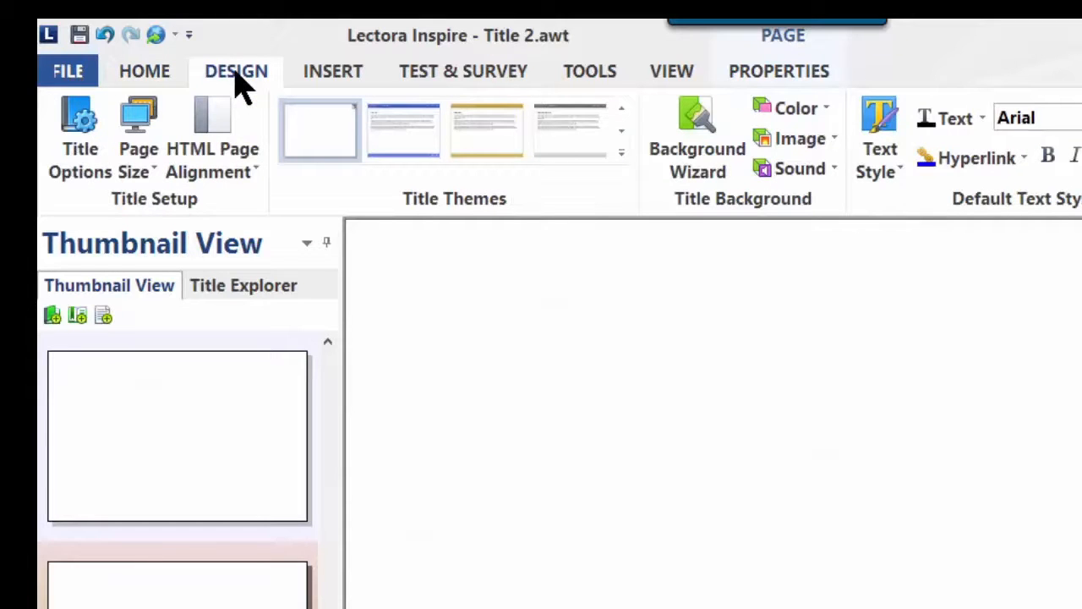
{"action": "mouse_move", "coordinate": [331, 82]}
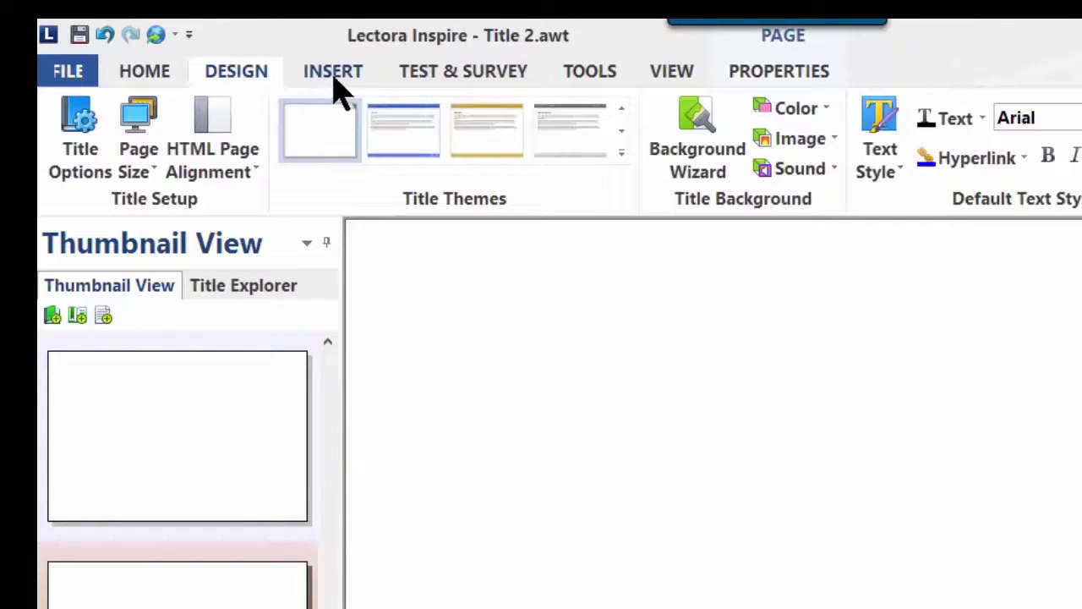
{"action": "left_click", "coordinate": [331, 71]}
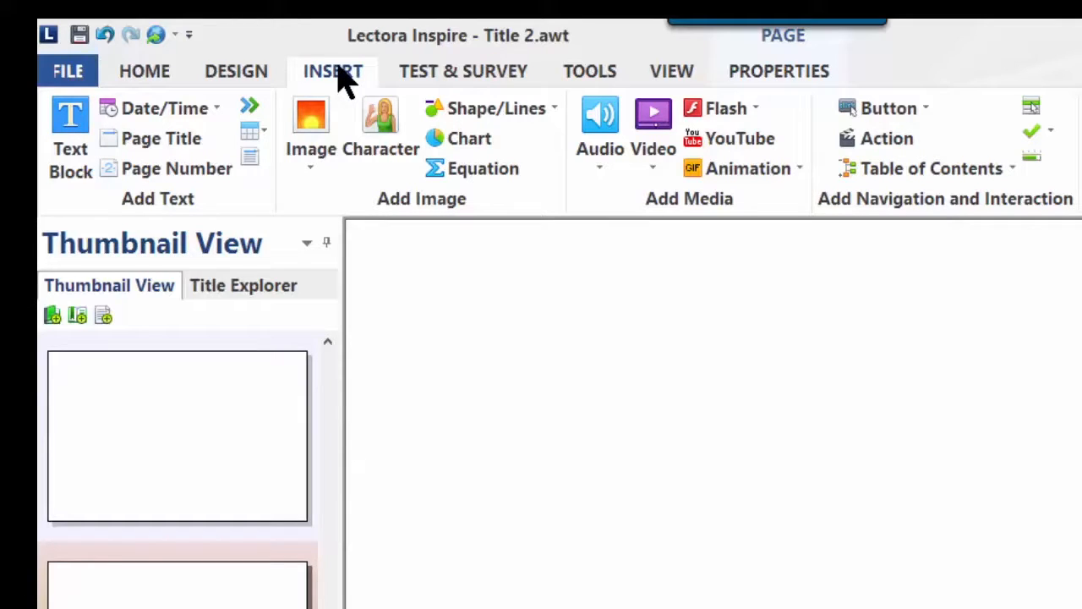
- Continue through the Test & Survey, Tools, View and Properties ribbon tabs
{"action": "left_click", "coordinate": [463, 71]}
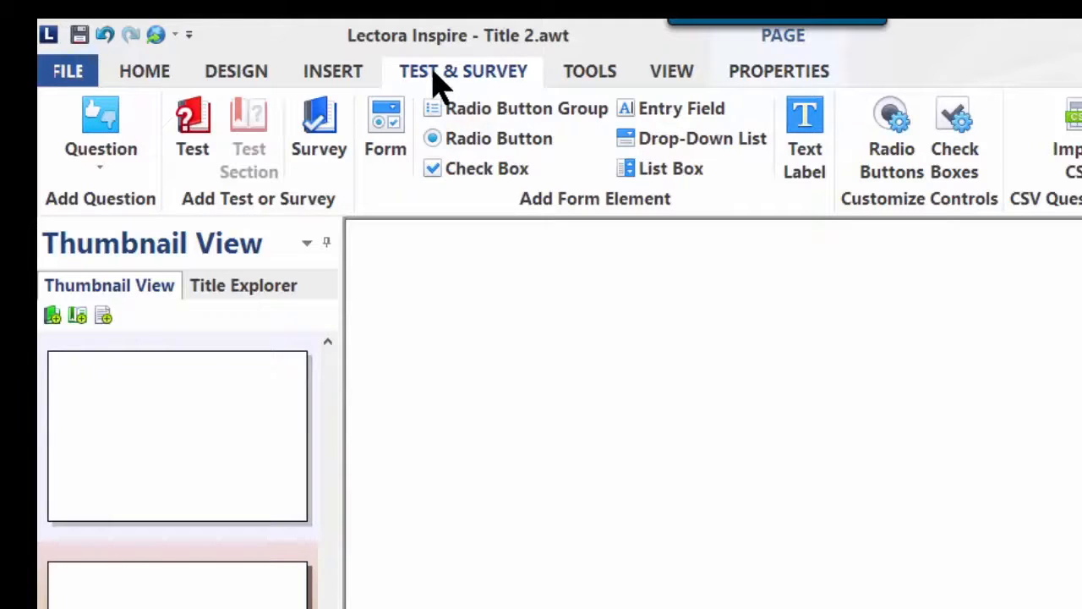
{"action": "mouse_move", "coordinate": [606, 85]}
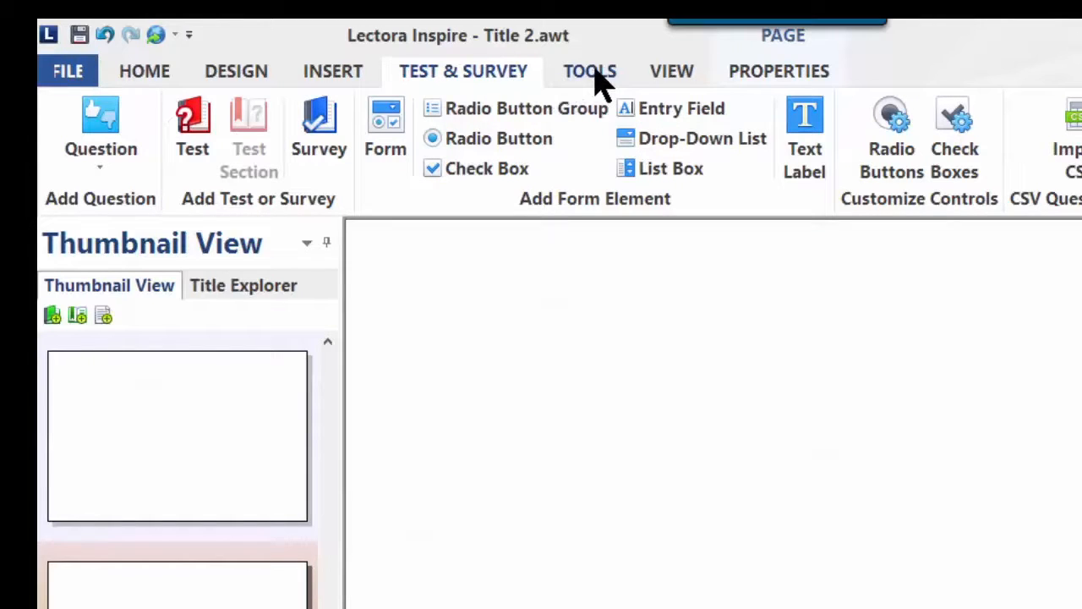
{"action": "left_click", "coordinate": [589, 71]}
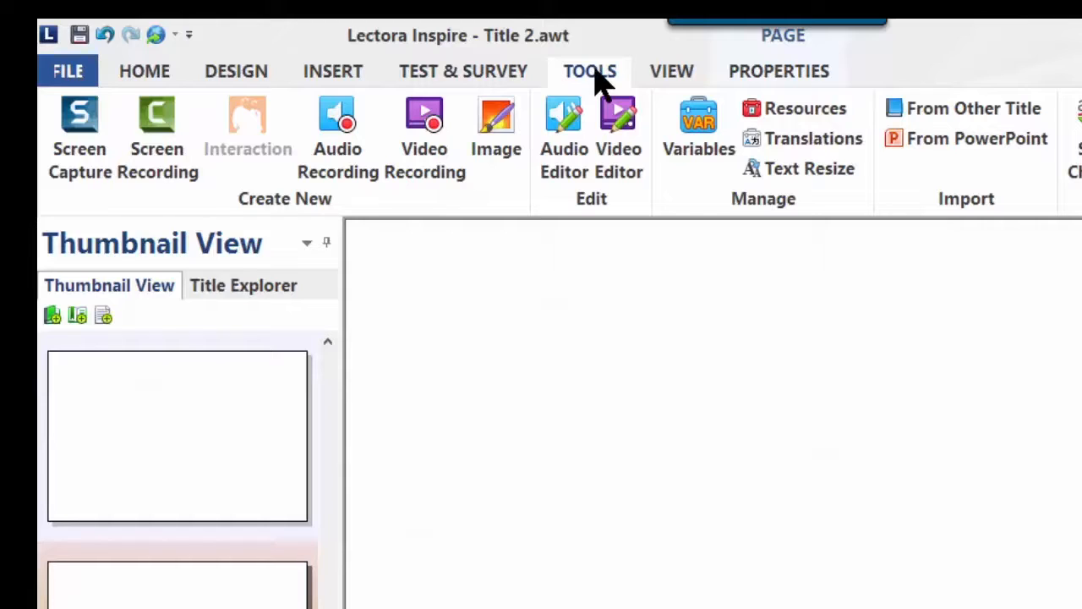
{"action": "mouse_move", "coordinate": [677, 88]}
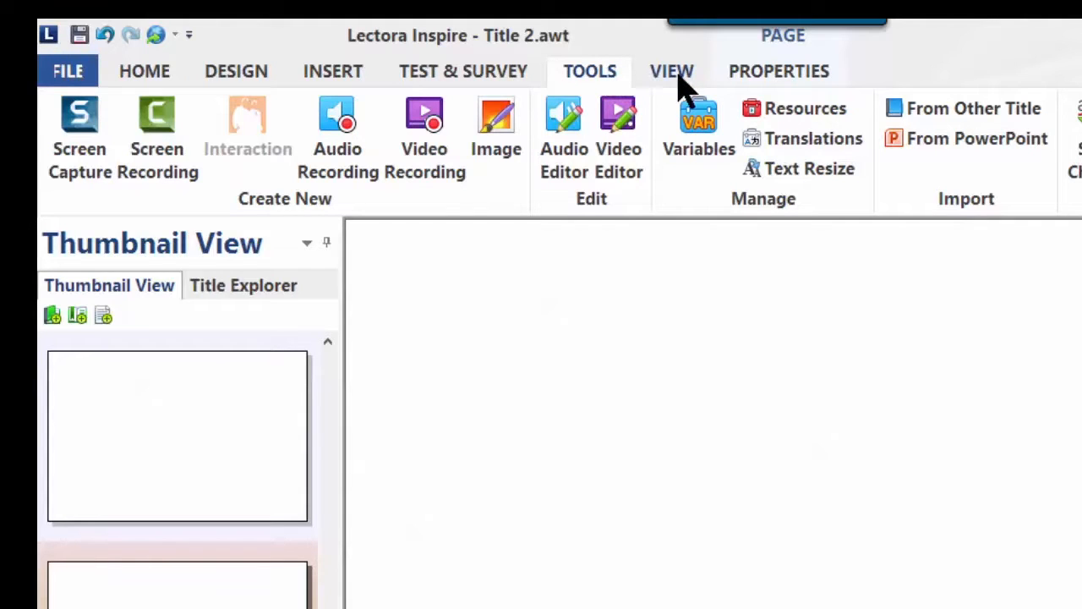
{"action": "left_click", "coordinate": [671, 71]}
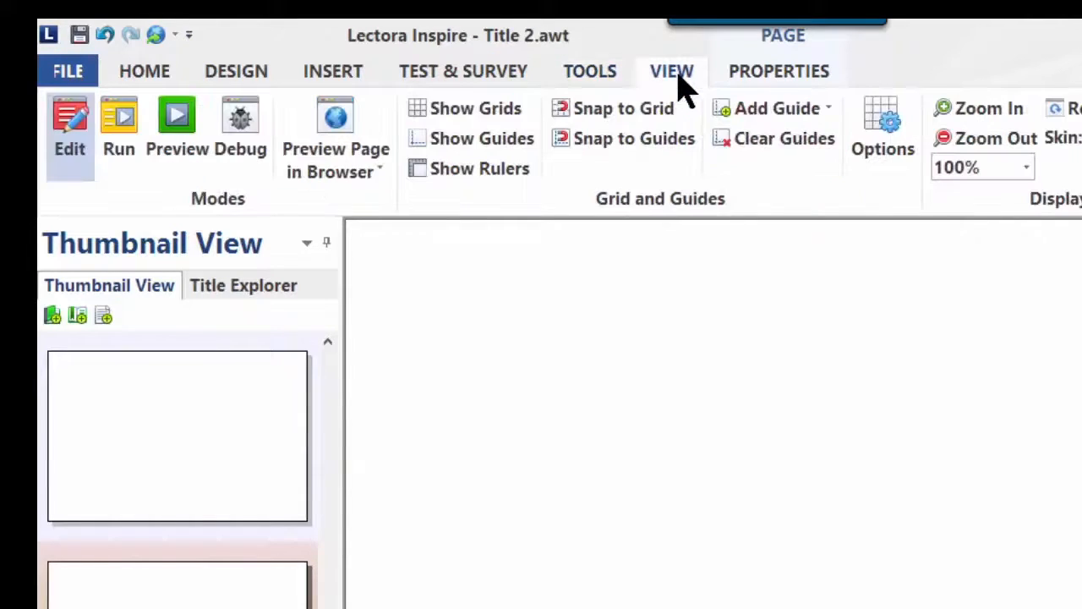
{"action": "mouse_move", "coordinate": [768, 84]}
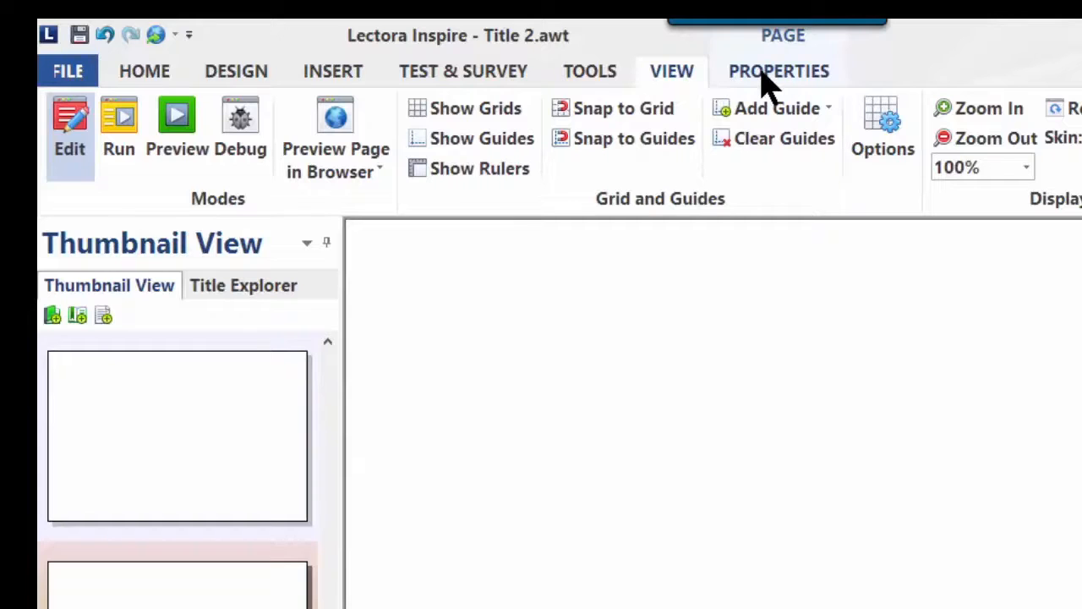
{"action": "left_click", "coordinate": [779, 71]}
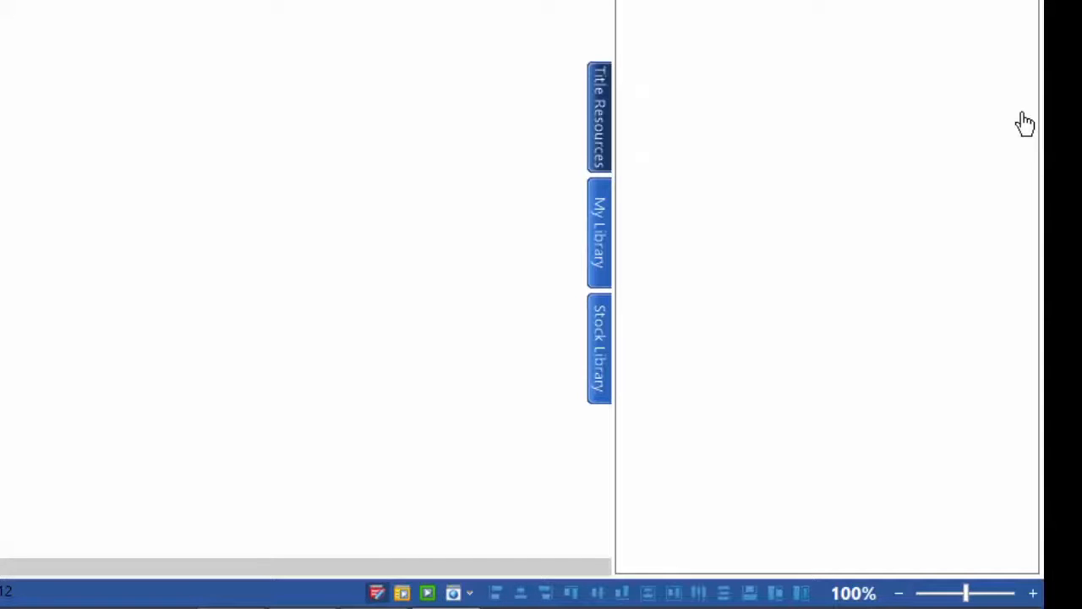
{"action": "mouse_move", "coordinate": [735, 152]}
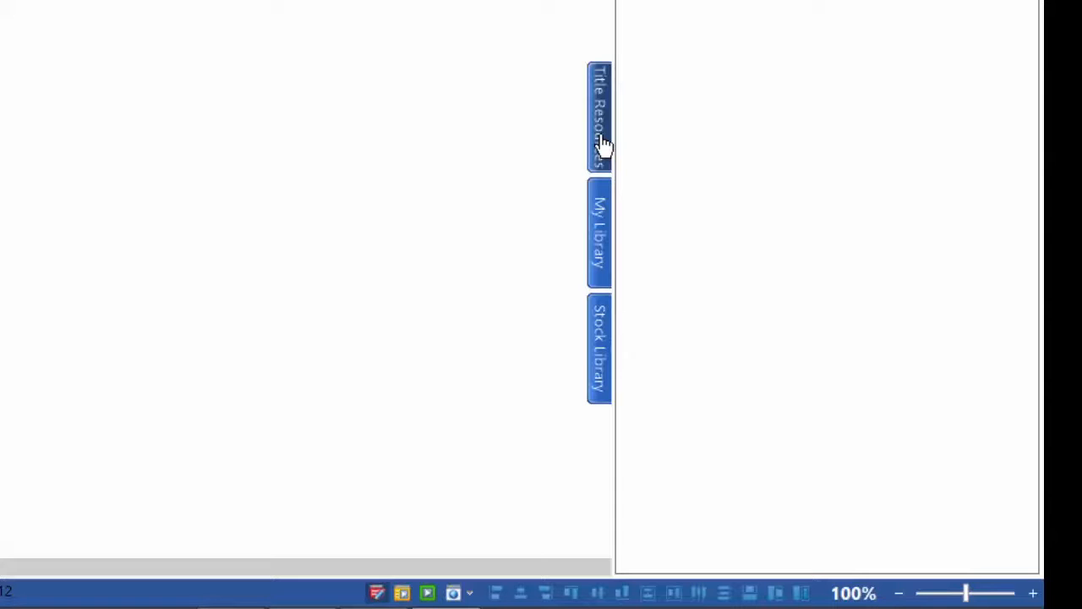
{"action": "mouse_move", "coordinate": [477, 202]}
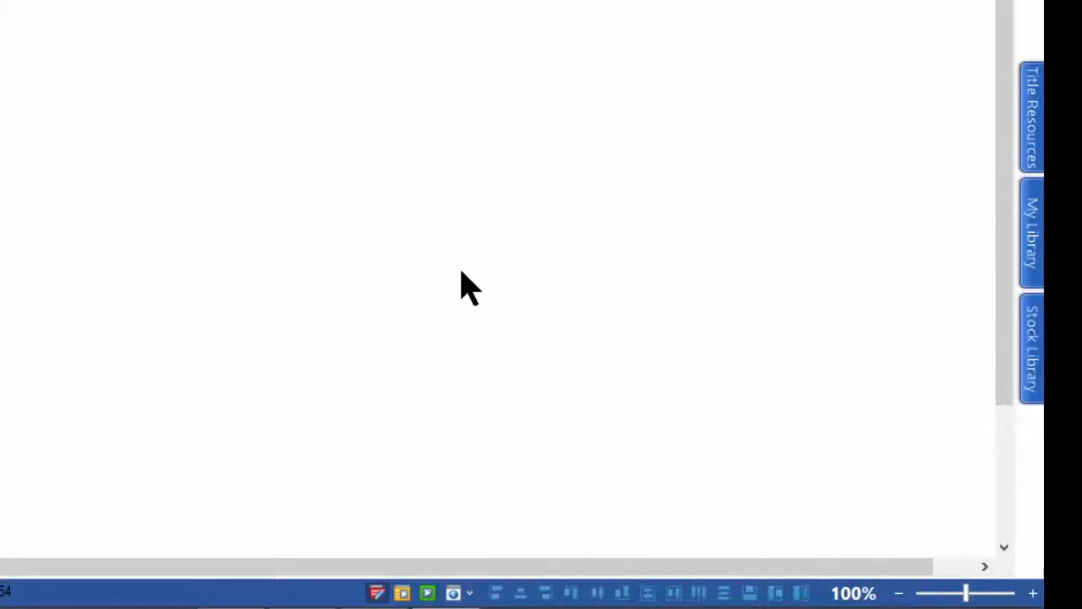
{"action": "mouse_move", "coordinate": [475, 280]}
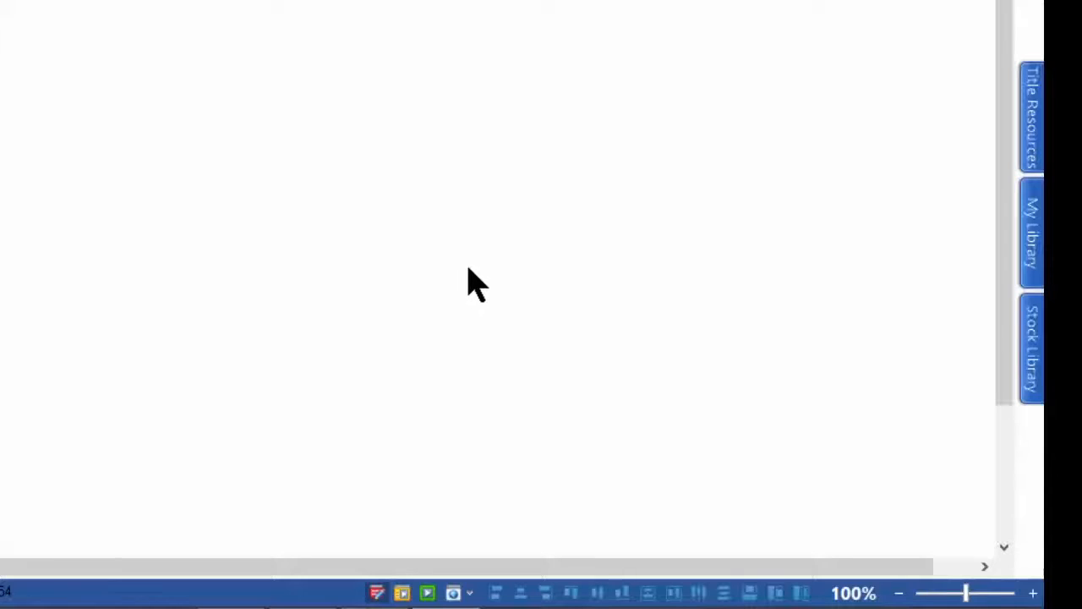
{"action": "mouse_move", "coordinate": [948, 223]}
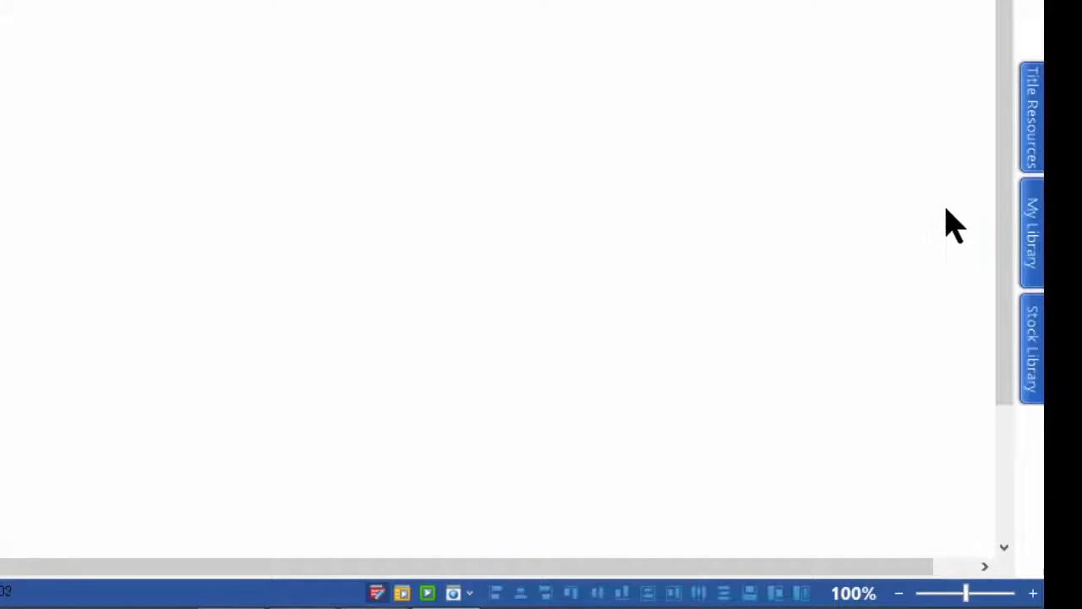
{"action": "left_click", "coordinate": [1031, 235]}
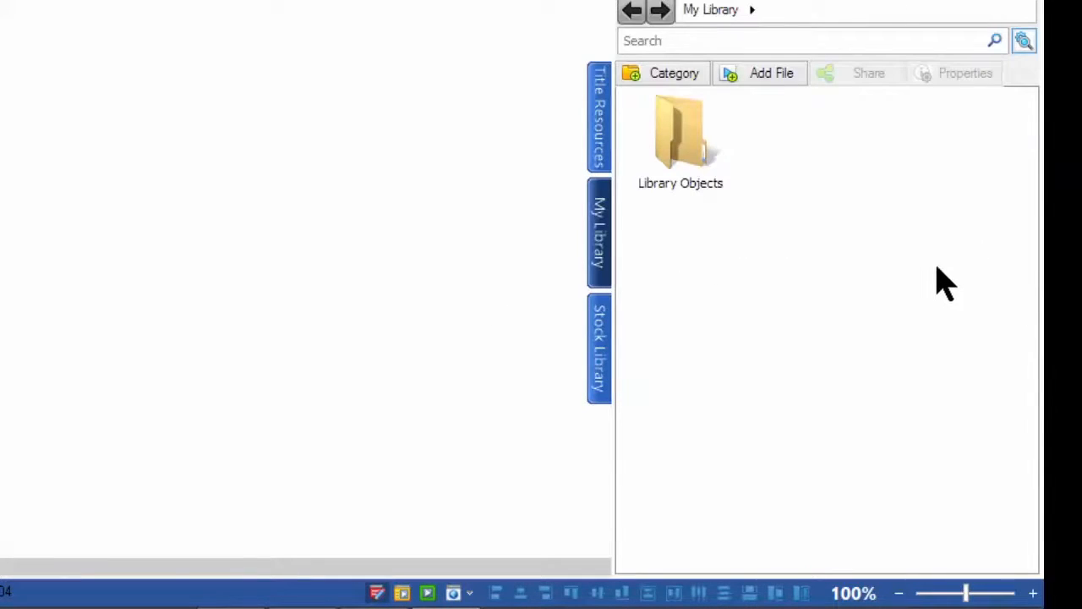
{"action": "mouse_move", "coordinate": [906, 291]}
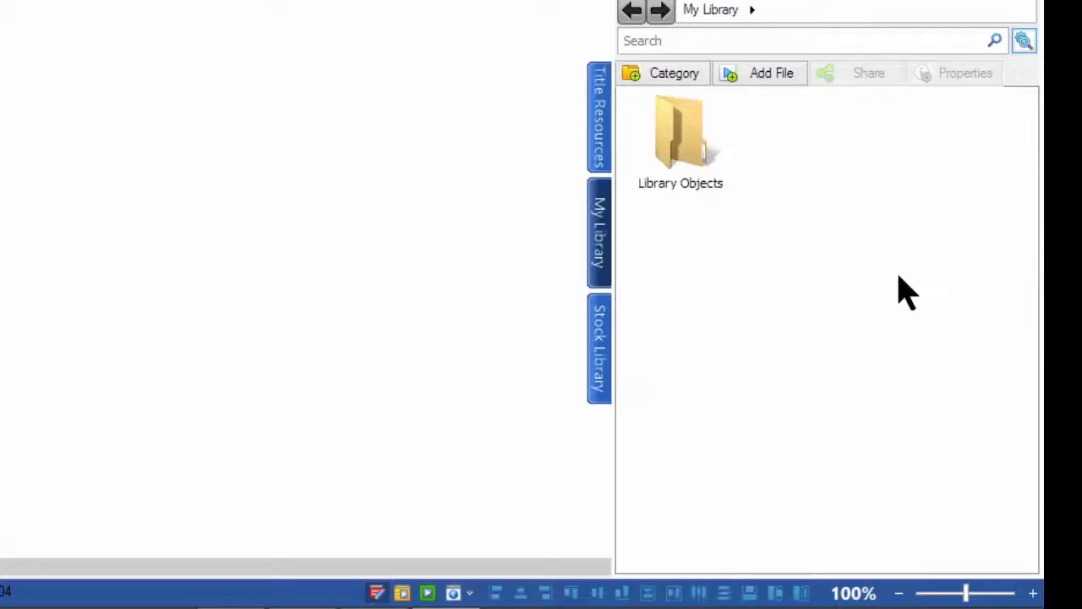
{"action": "mouse_move", "coordinate": [929, 245]}
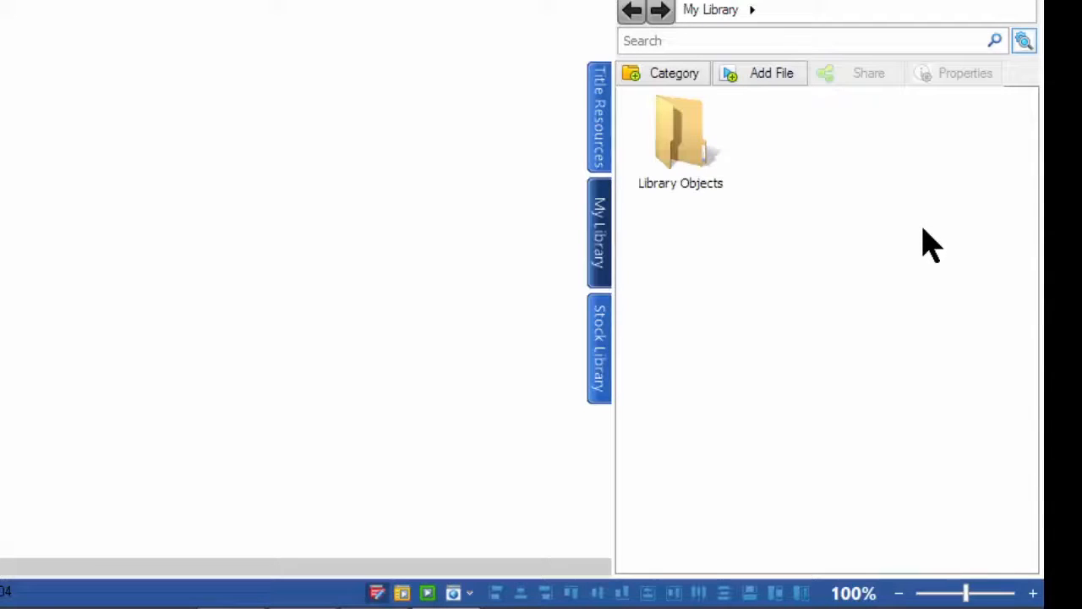
{"action": "mouse_move", "coordinate": [914, 254]}
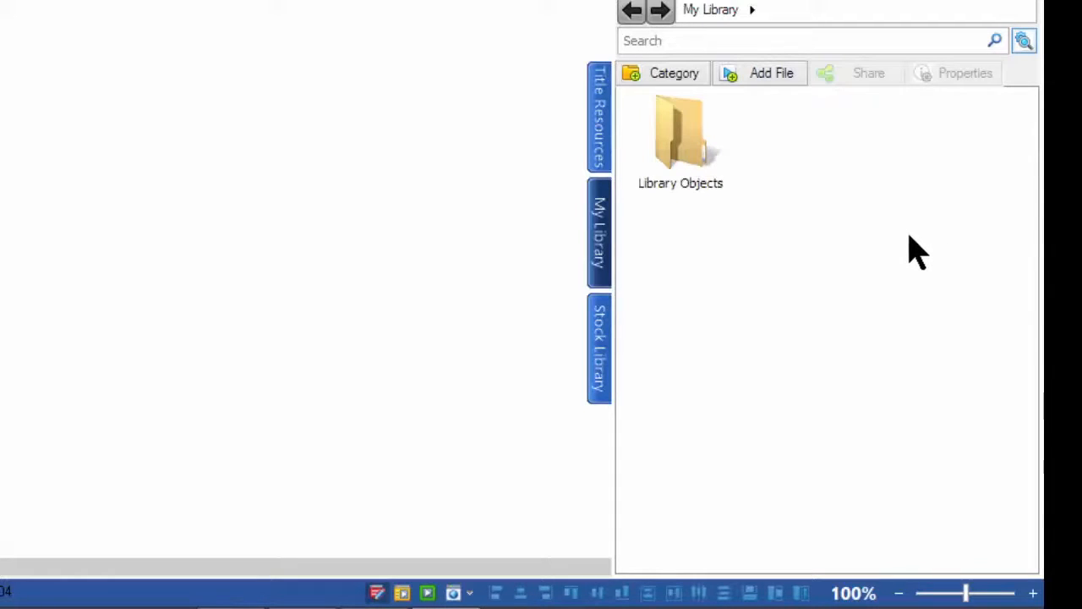
{"action": "mouse_move", "coordinate": [898, 269]}
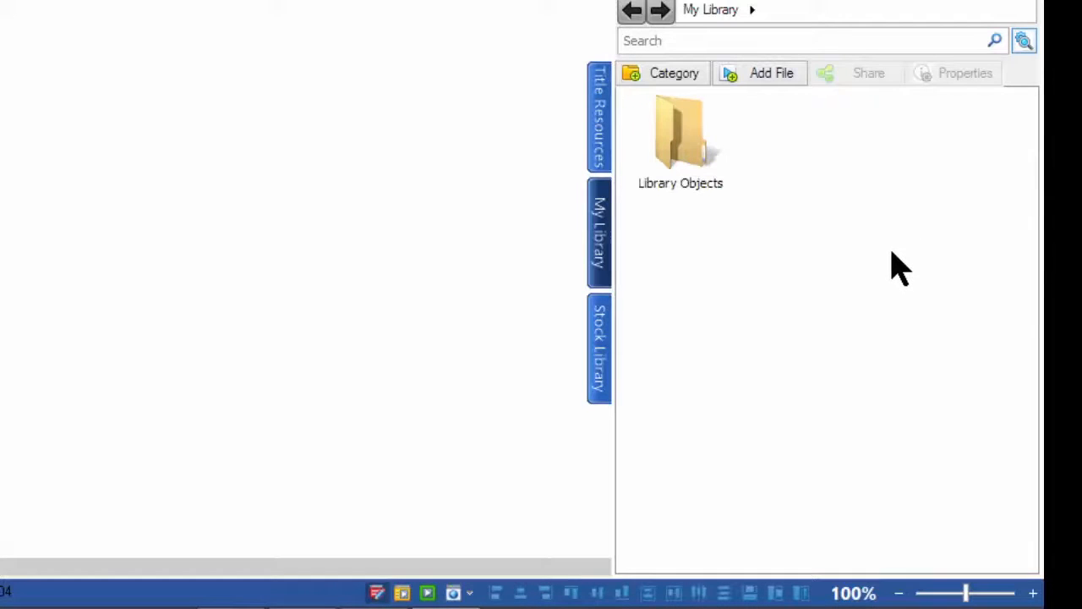
{"action": "mouse_move", "coordinate": [887, 274]}
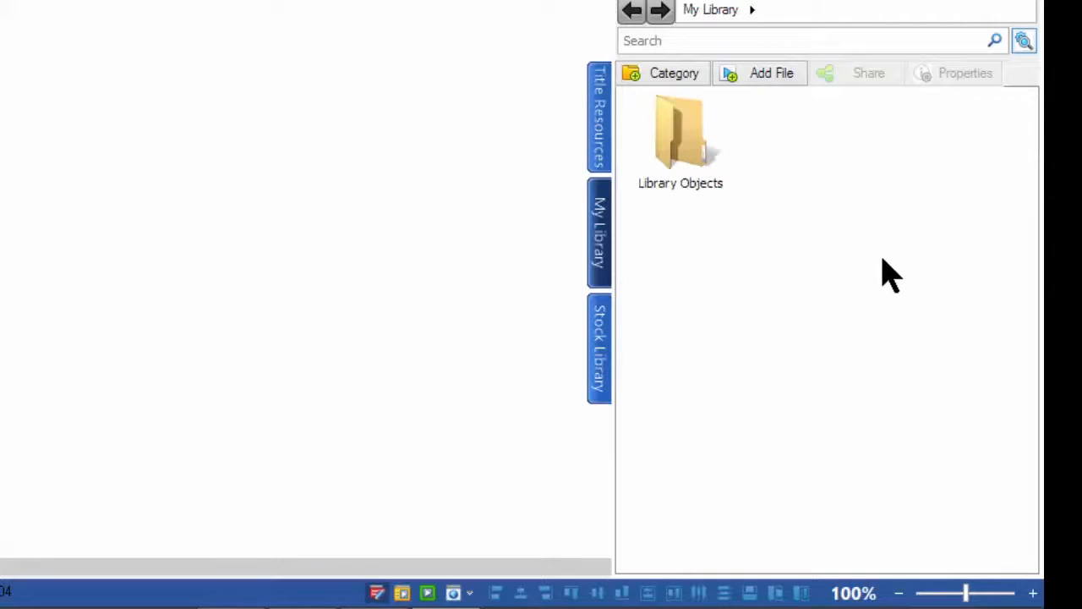
{"action": "mouse_move", "coordinate": [879, 284]}
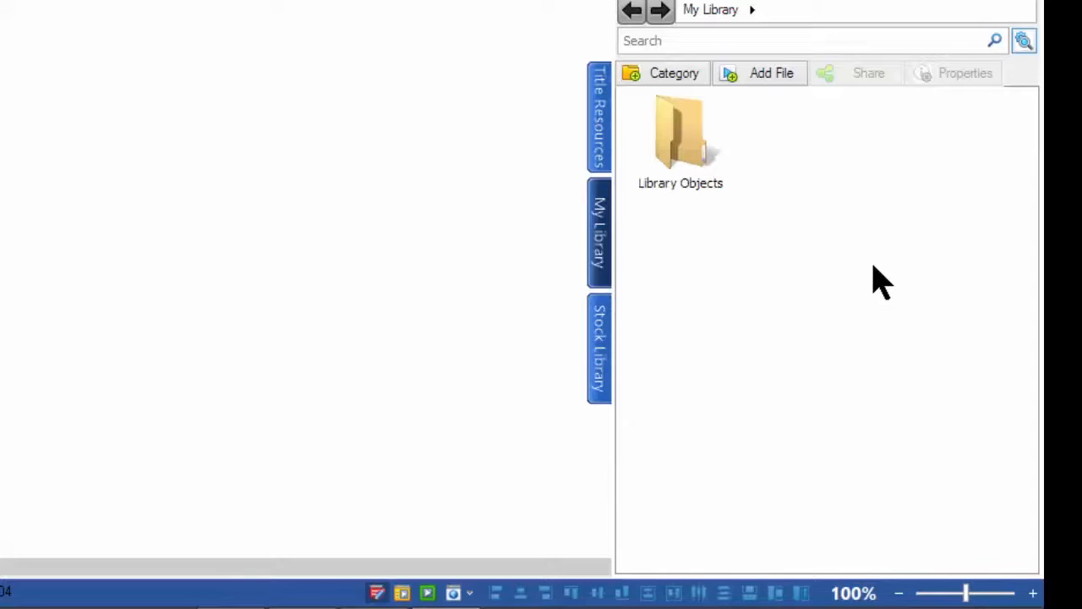
{"action": "mouse_move", "coordinate": [854, 290]}
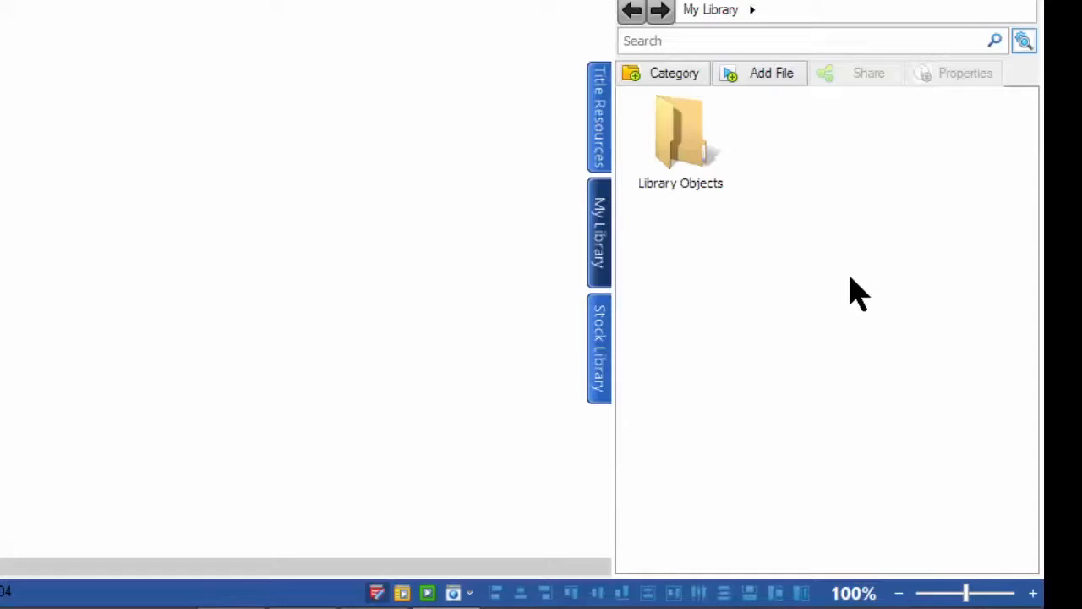
{"action": "mouse_move", "coordinate": [424, 436]}
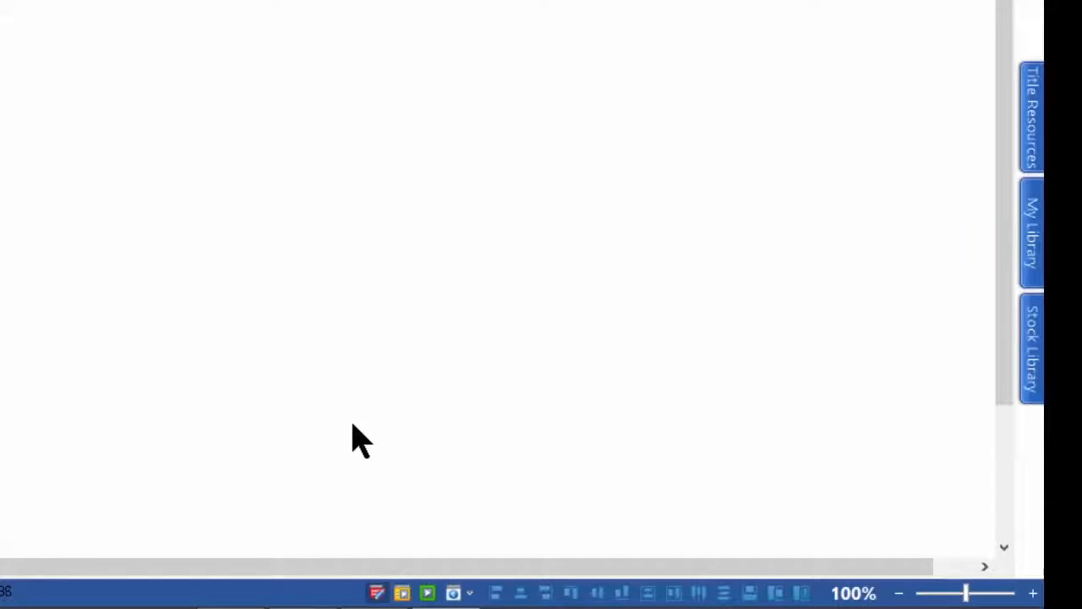
- Show the Stock Library panel with its Buttons, ClipArt, Music and other folders
{"action": "left_click", "coordinate": [1028, 355]}
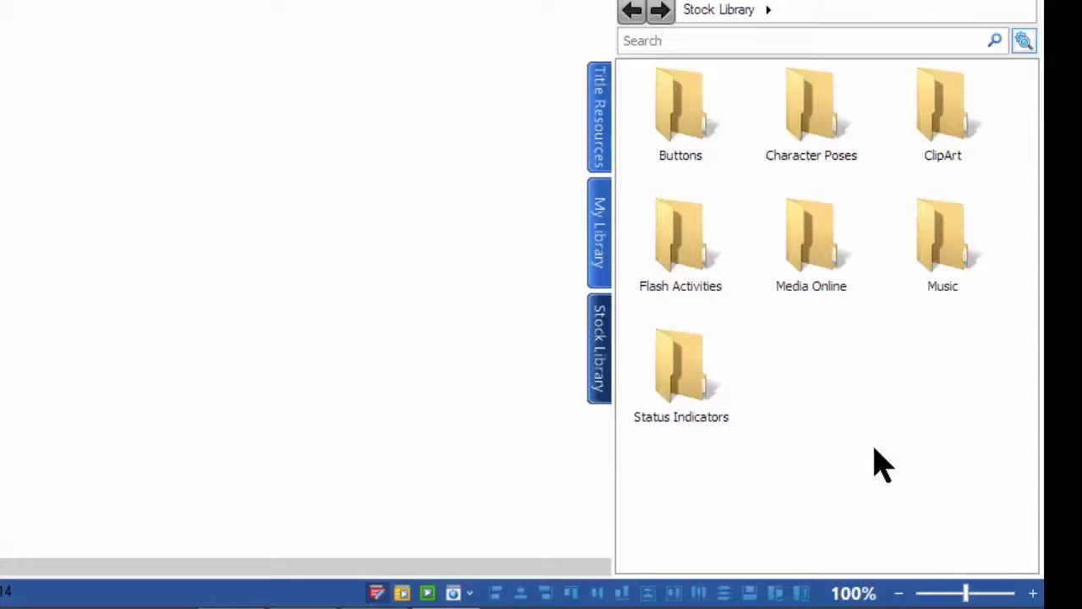
{"action": "mouse_move", "coordinate": [871, 482]}
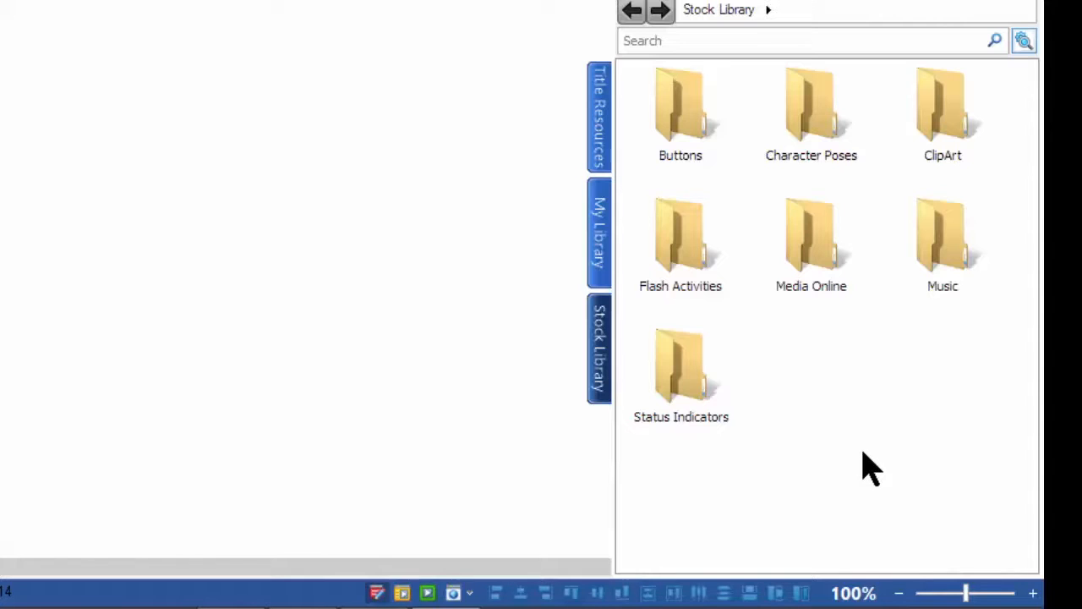
{"action": "mouse_move", "coordinate": [695, 505]}
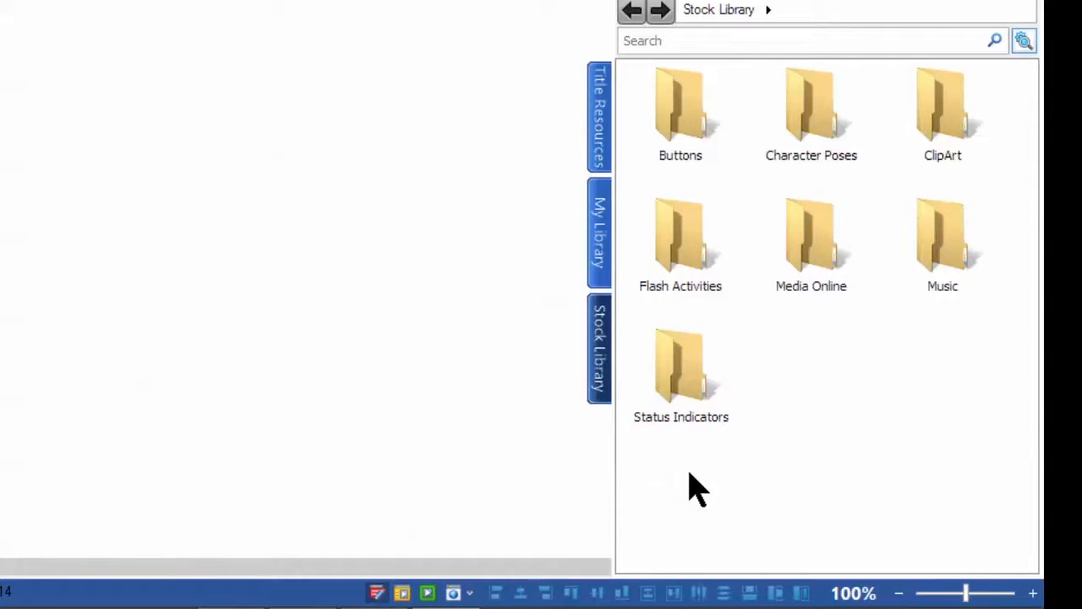